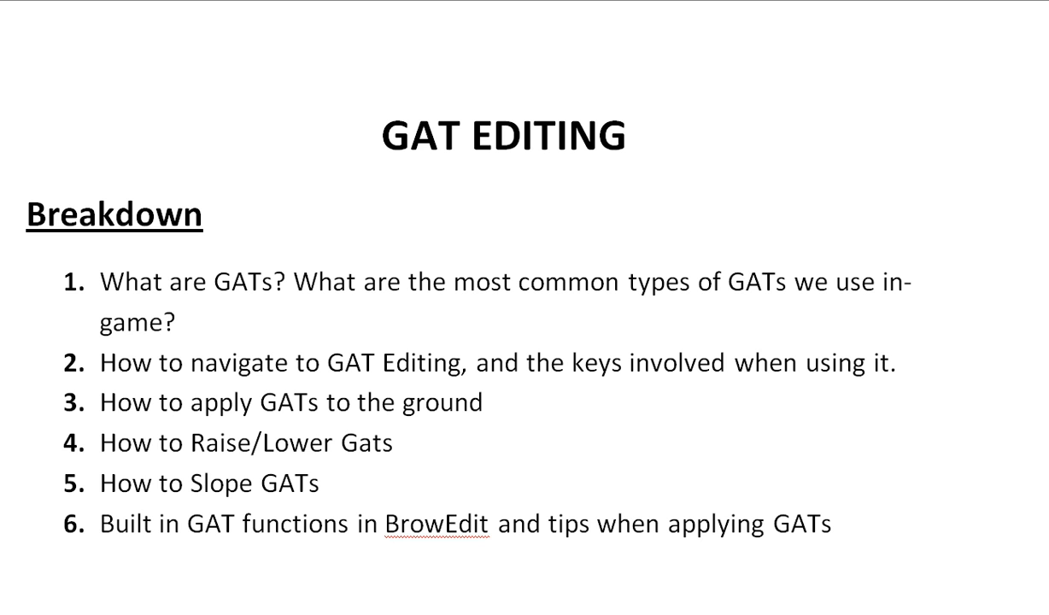
{"action": "mouse_move", "coordinate": [523, 181]}
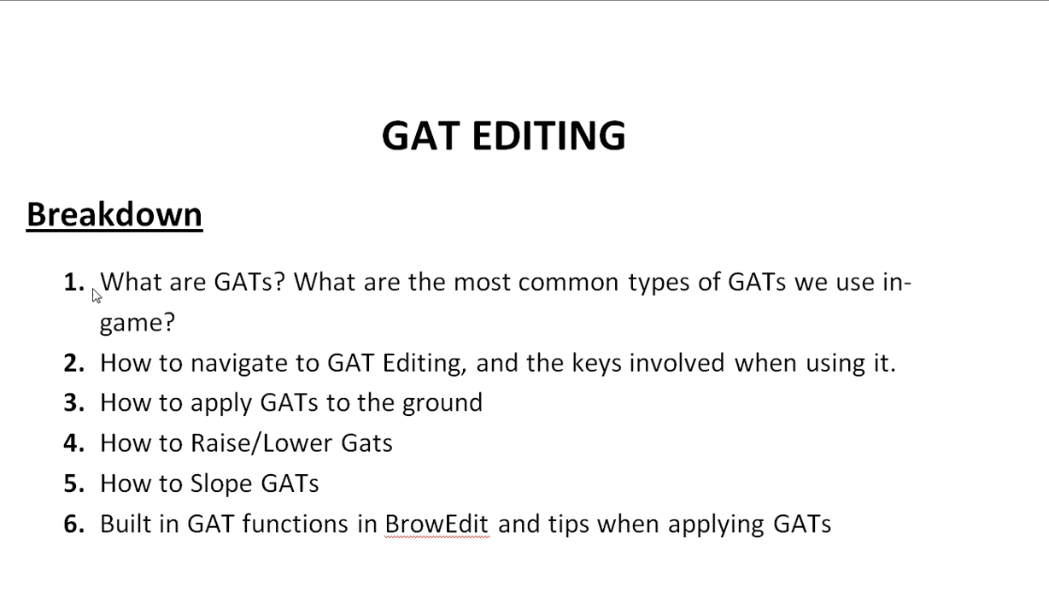
{"action": "mouse_move", "coordinate": [259, 328]}
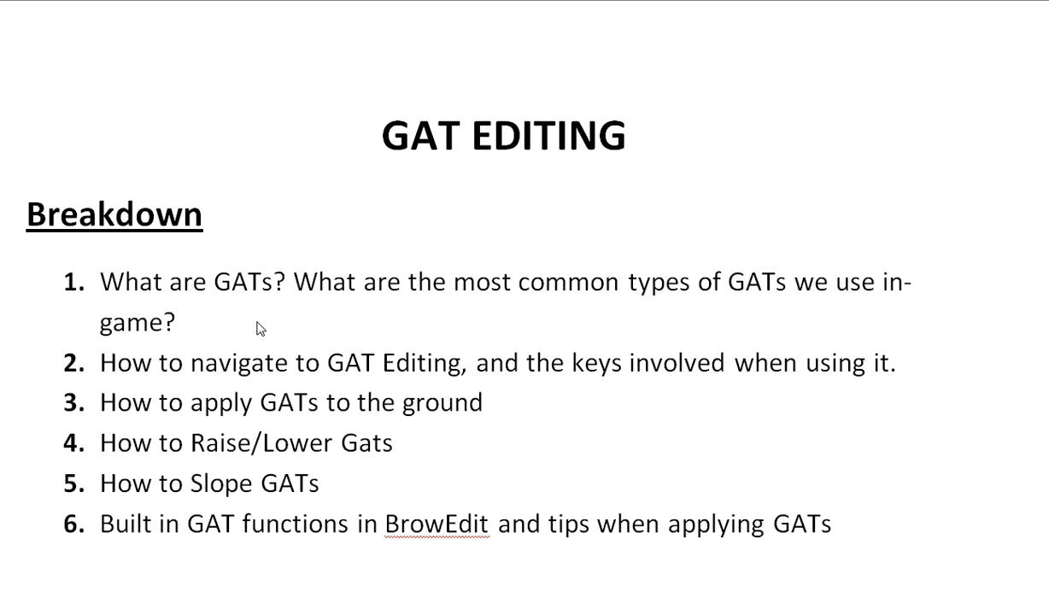
{"action": "mouse_move", "coordinate": [386, 323]}
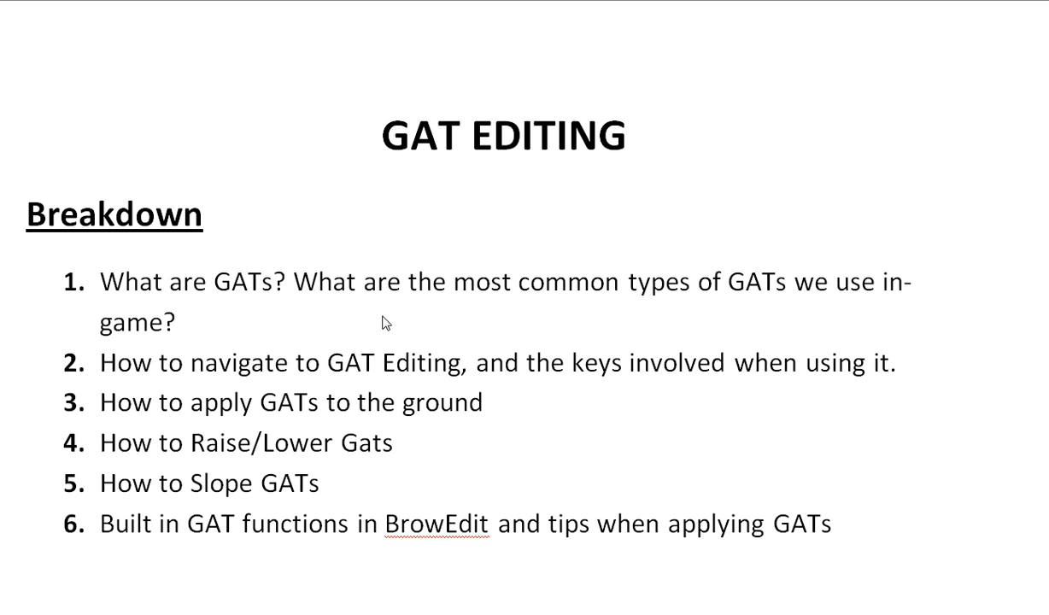
{"action": "mouse_move", "coordinate": [571, 308]}
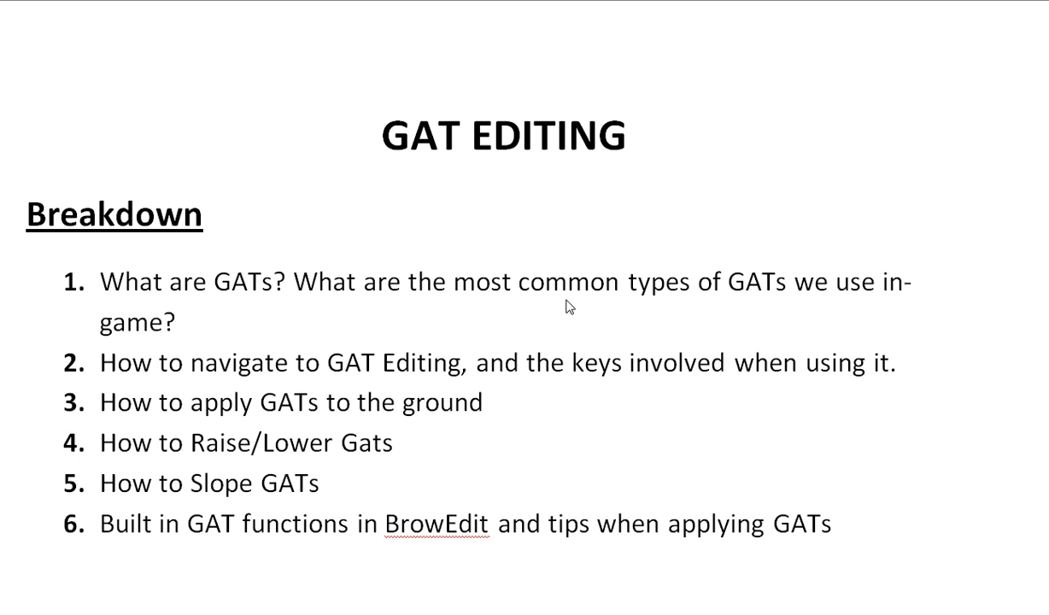
{"action": "mouse_move", "coordinate": [815, 342]}
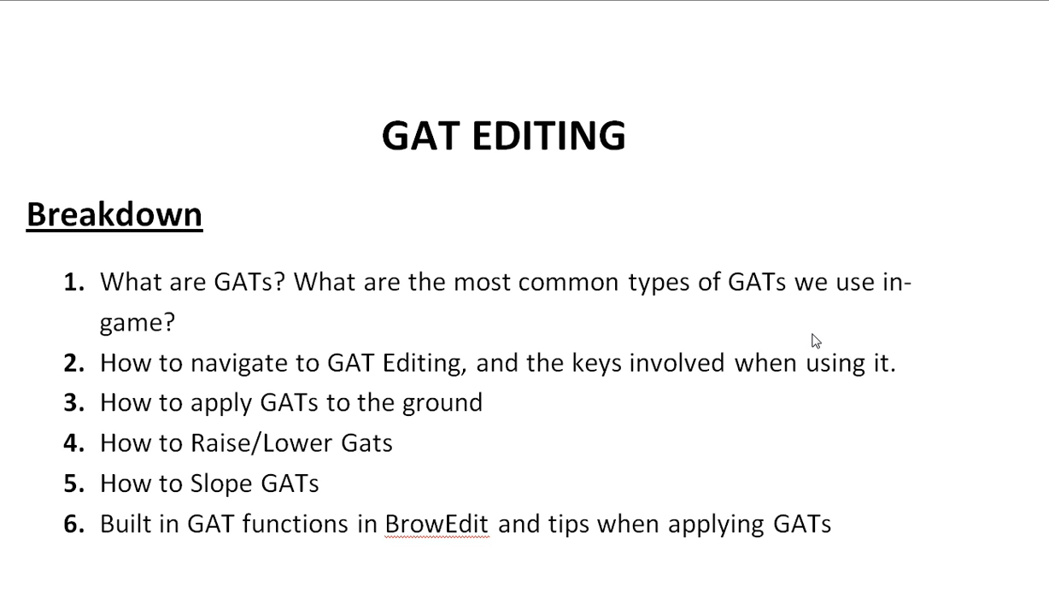
{"action": "mouse_move", "coordinate": [856, 318]}
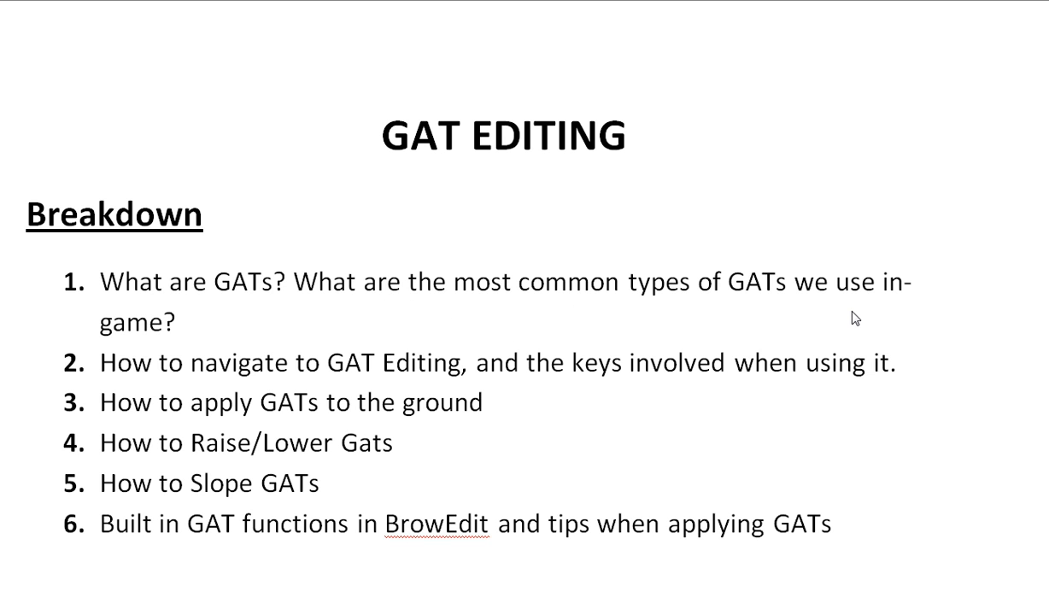
{"action": "mouse_move", "coordinate": [526, 314]}
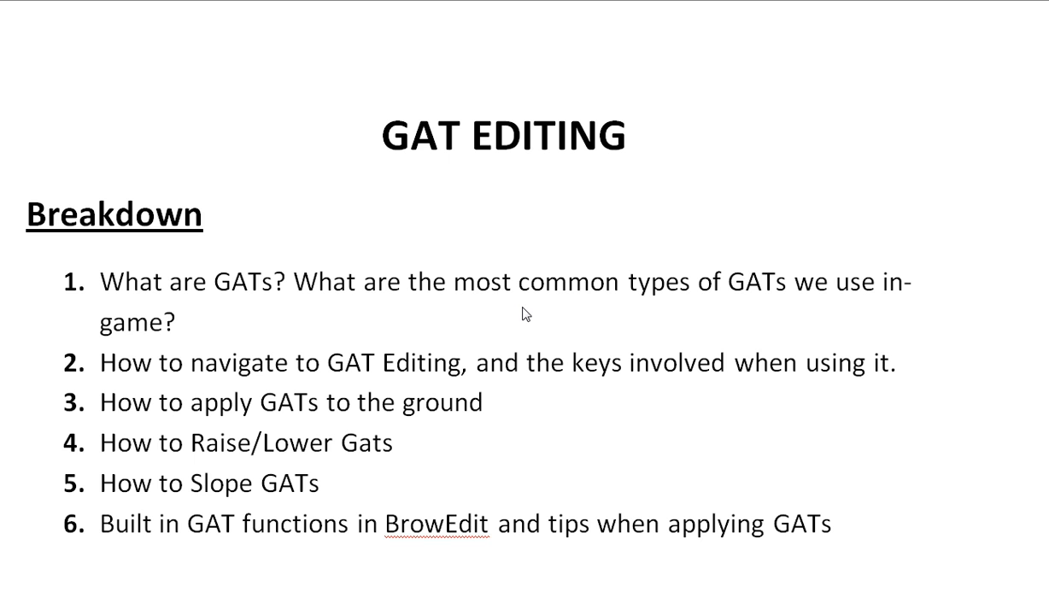
{"action": "mouse_move", "coordinate": [273, 345]}
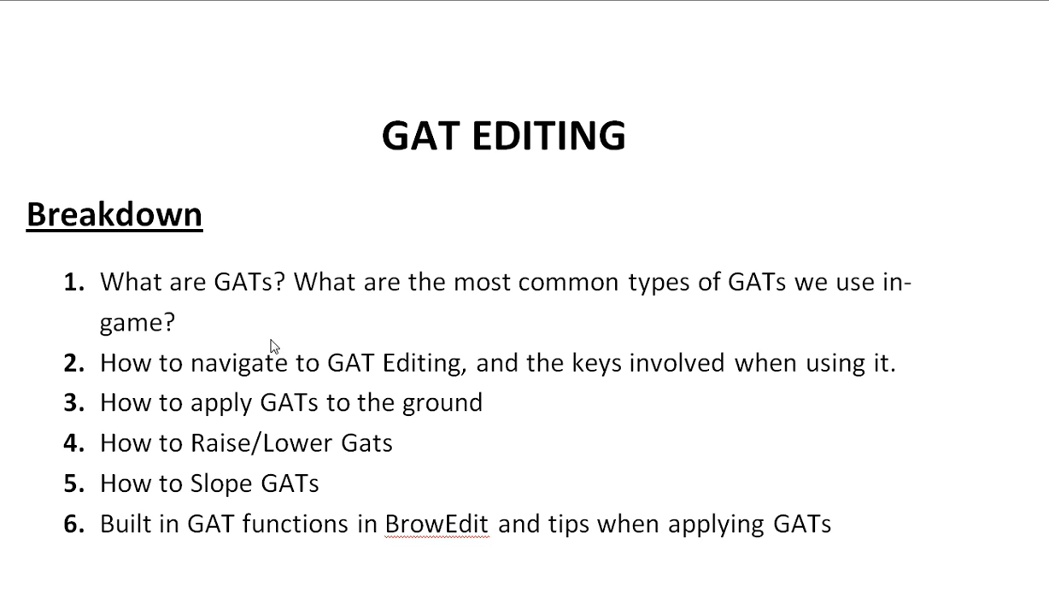
{"action": "mouse_move", "coordinate": [412, 372]}
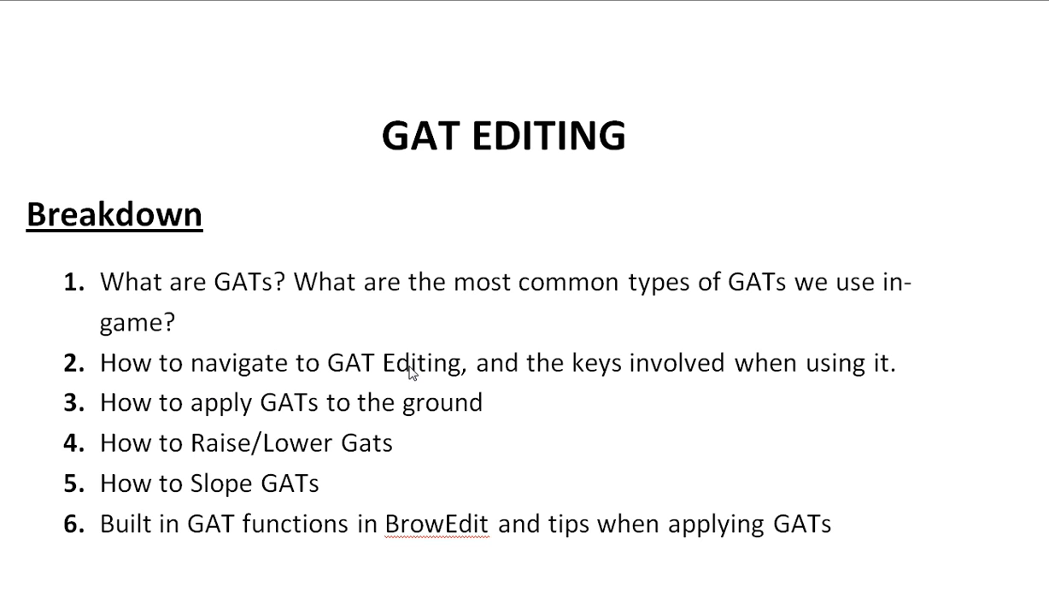
{"action": "mouse_move", "coordinate": [550, 399]}
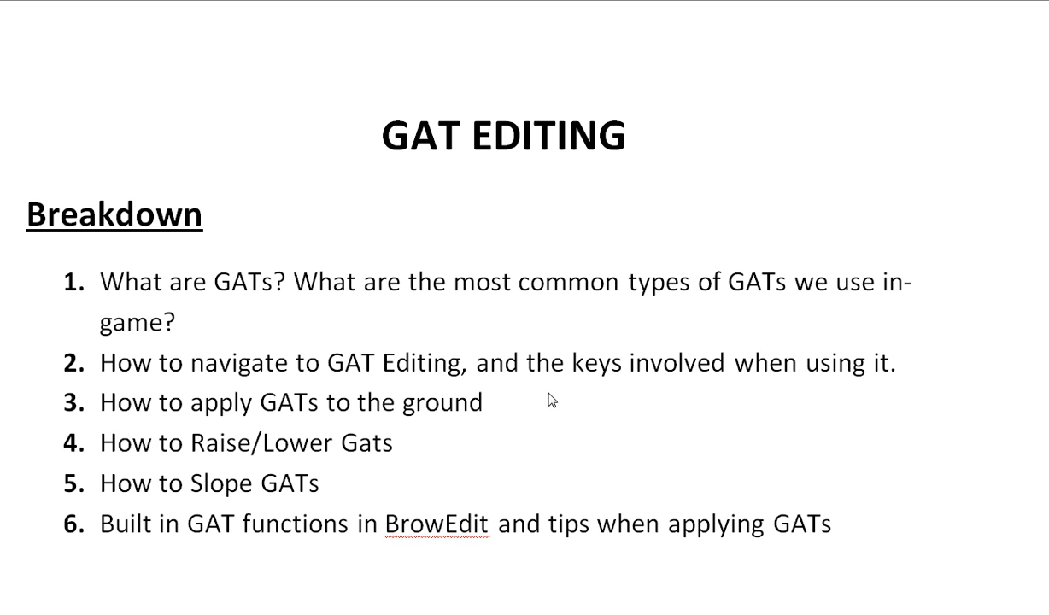
{"action": "mouse_move", "coordinate": [333, 410]}
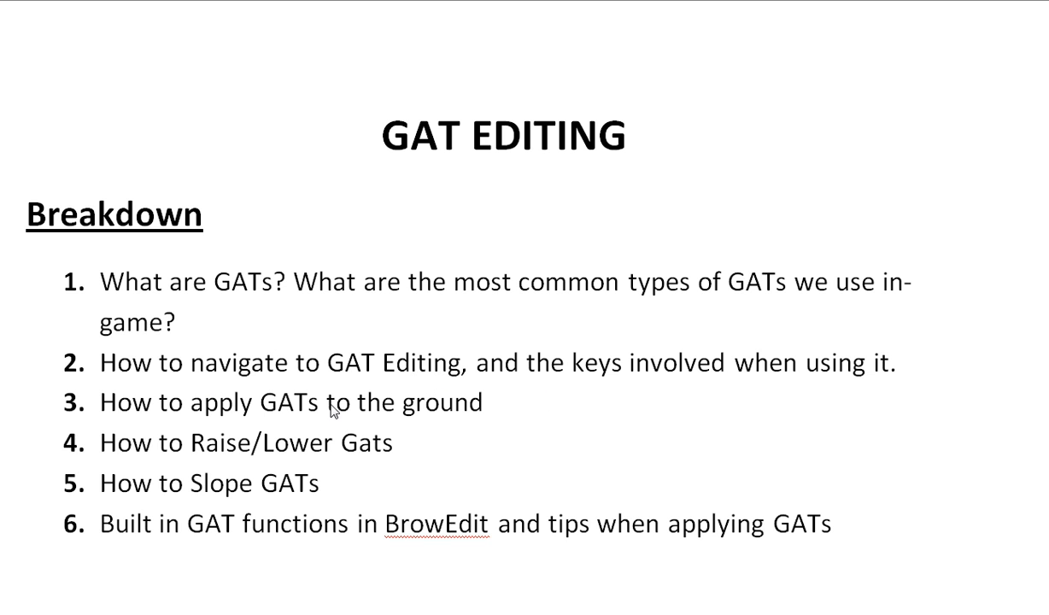
{"action": "mouse_move", "coordinate": [188, 424]}
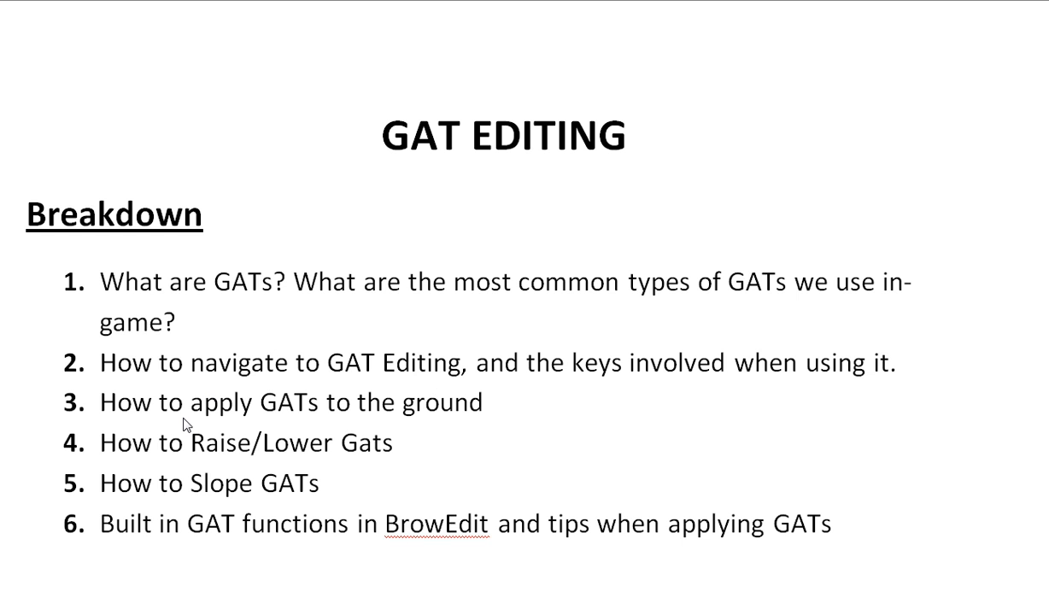
{"action": "mouse_move", "coordinate": [294, 434]}
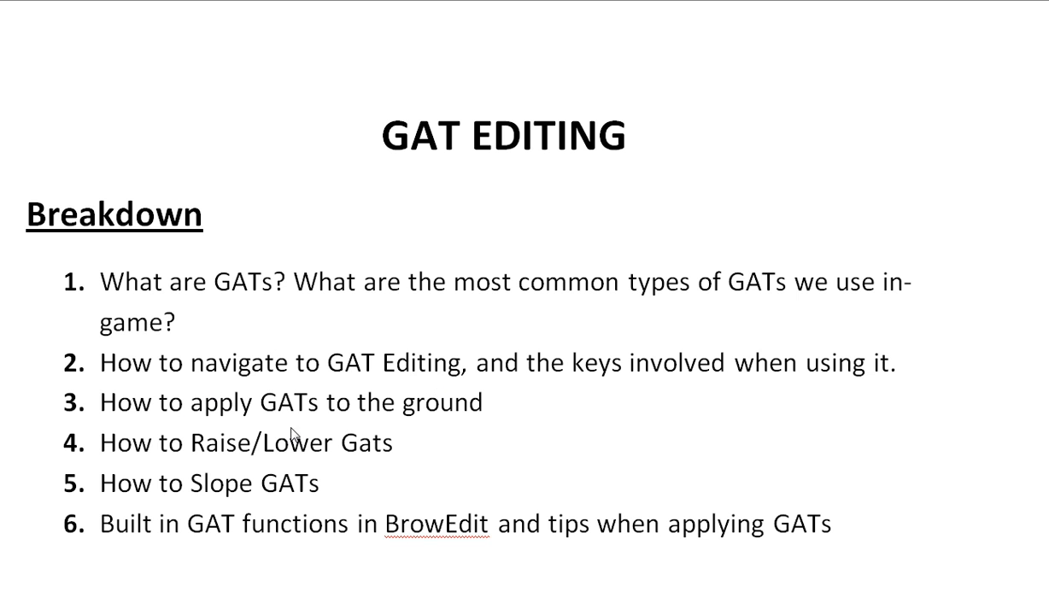
{"action": "mouse_move", "coordinate": [174, 472]}
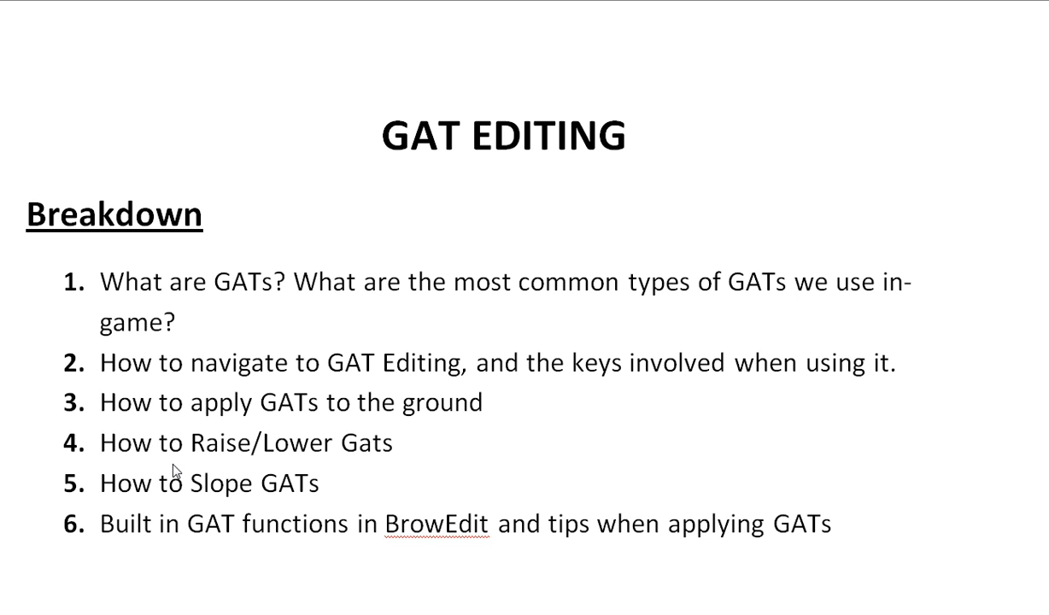
{"action": "mouse_move", "coordinate": [219, 475]}
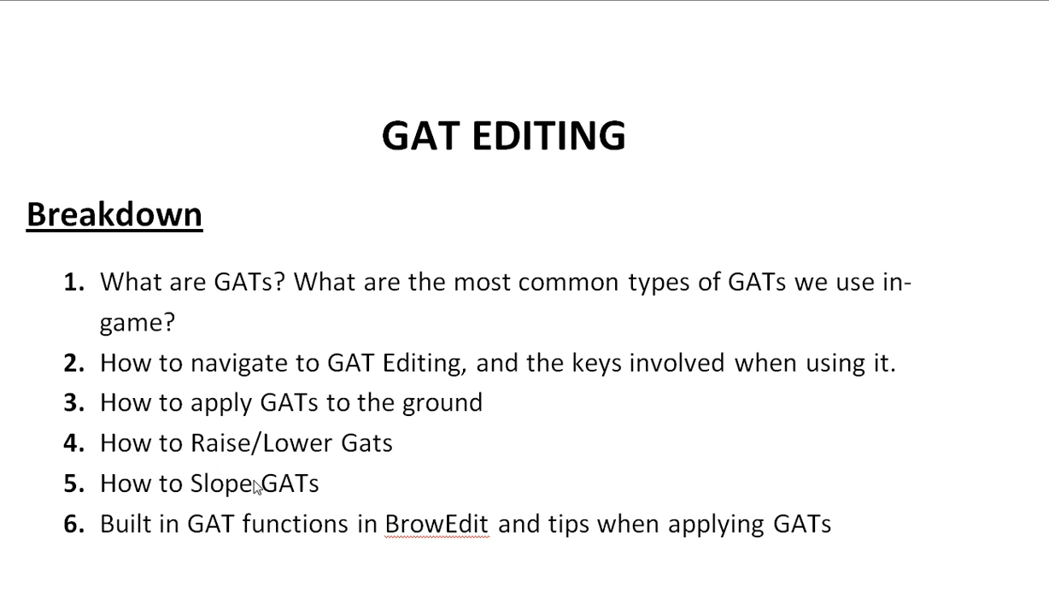
{"action": "mouse_move", "coordinate": [428, 529]}
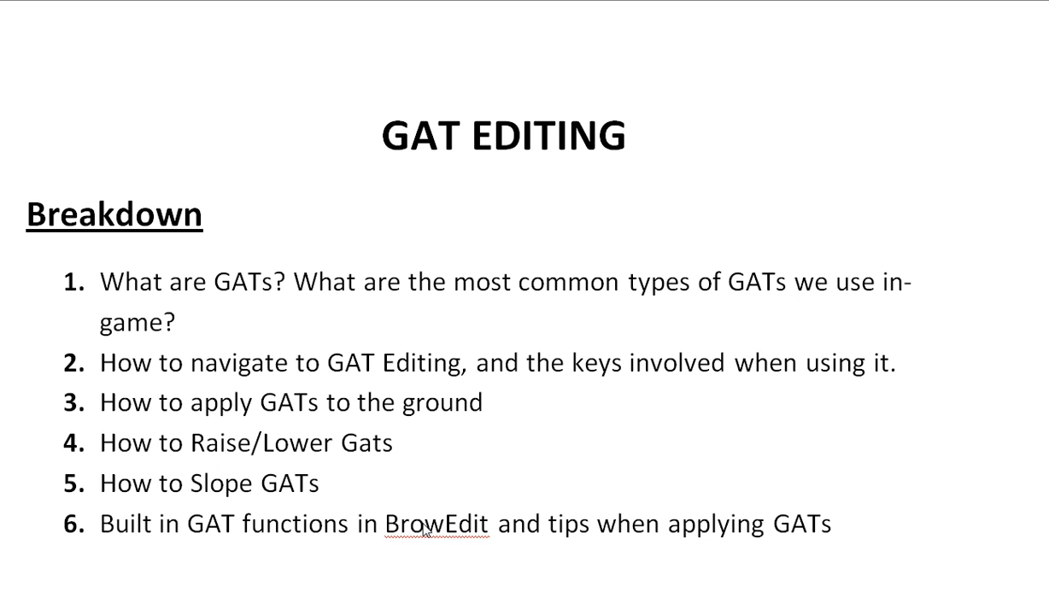
{"action": "mouse_move", "coordinate": [437, 553]}
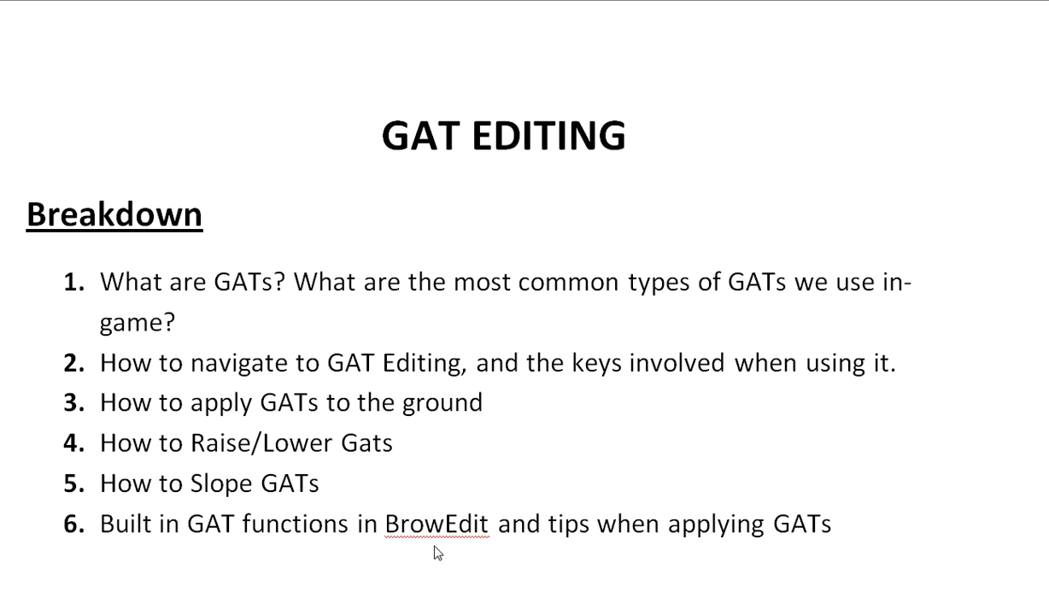
{"action": "mouse_move", "coordinate": [533, 550]}
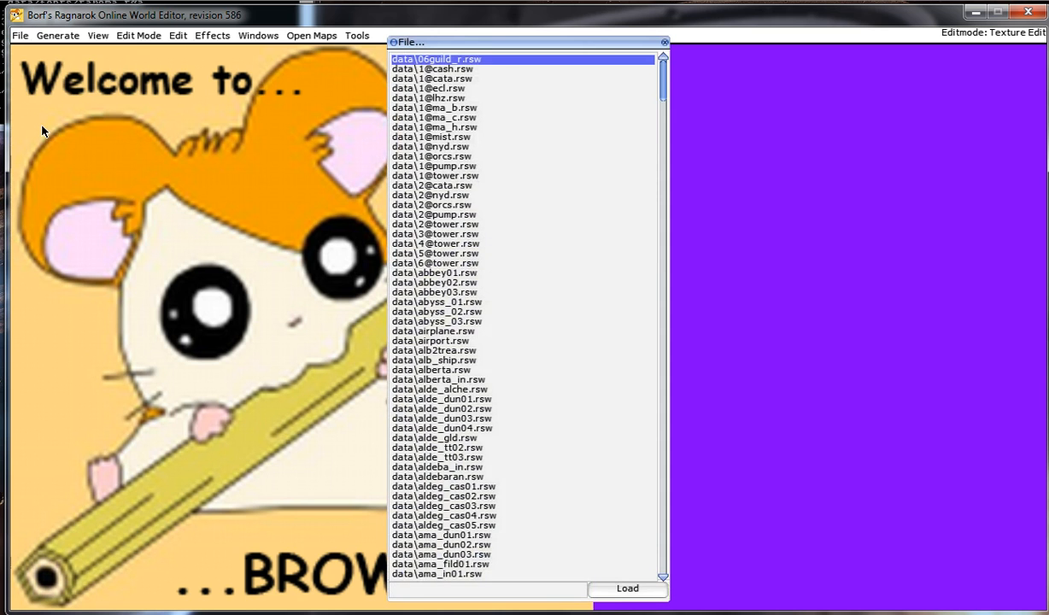
Load the chosen town map from the .rsw list into the editor.
{"action": "left_click", "coordinate": [625, 588]}
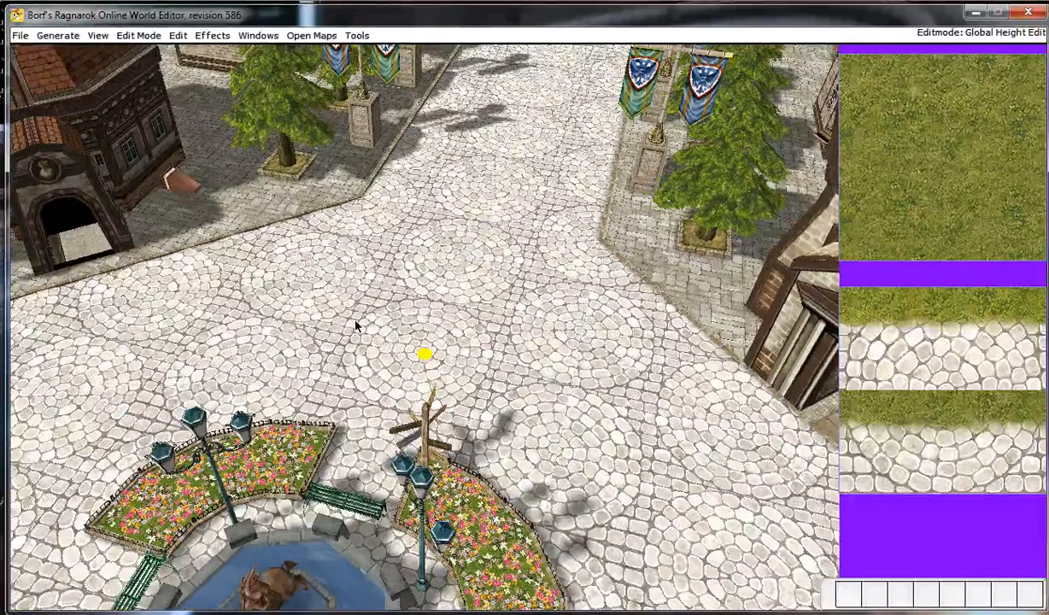
{"action": "mouse_move", "coordinate": [538, 382]}
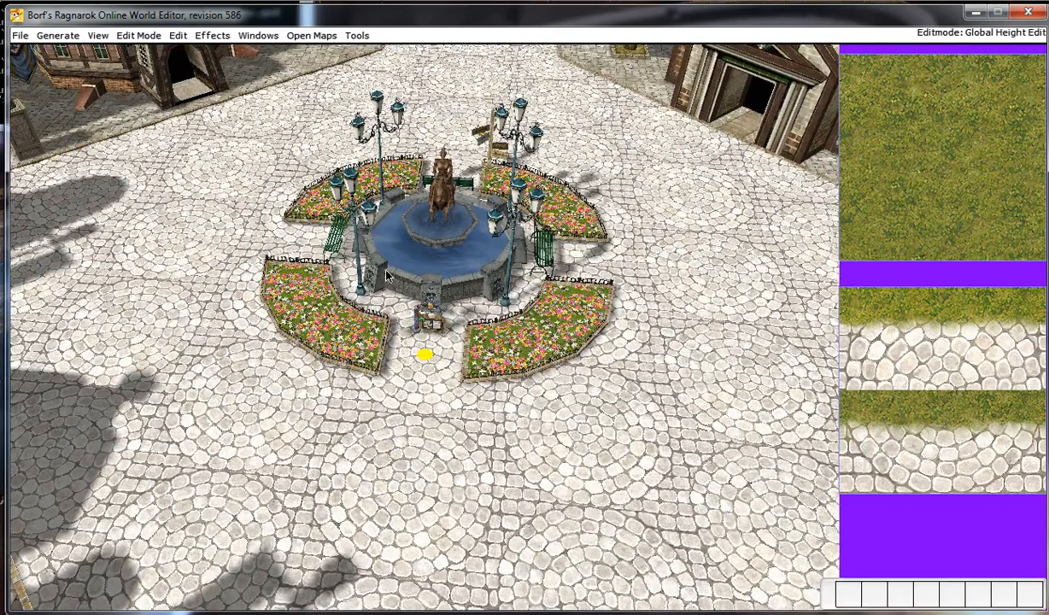
{"action": "mouse_move", "coordinate": [345, 191]}
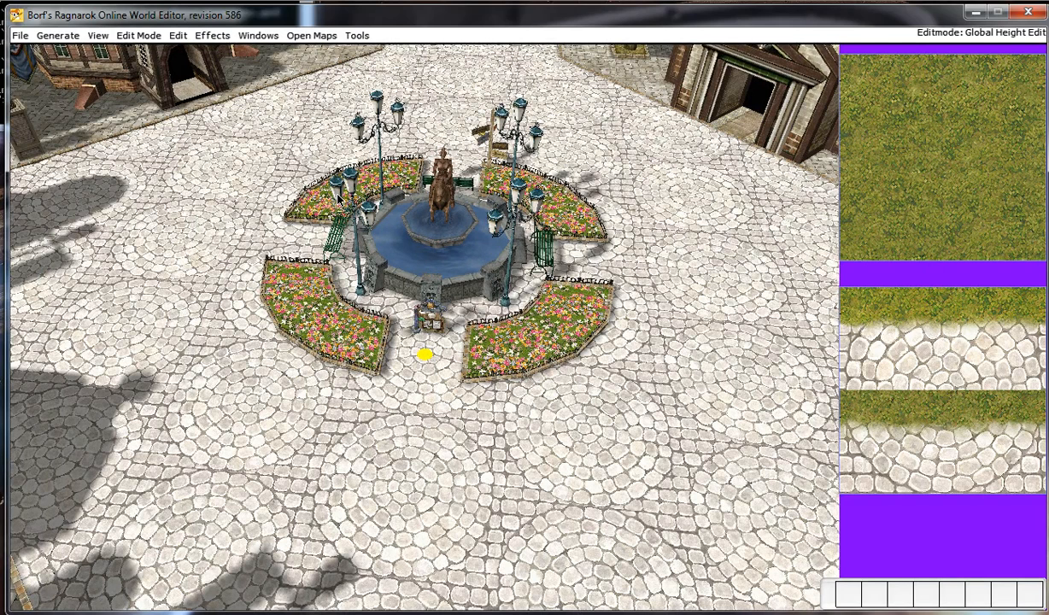
Switch the Edit Mode to GAT Edit to show the walkability grid over the square.
{"action": "left_click", "coordinate": [137, 34]}
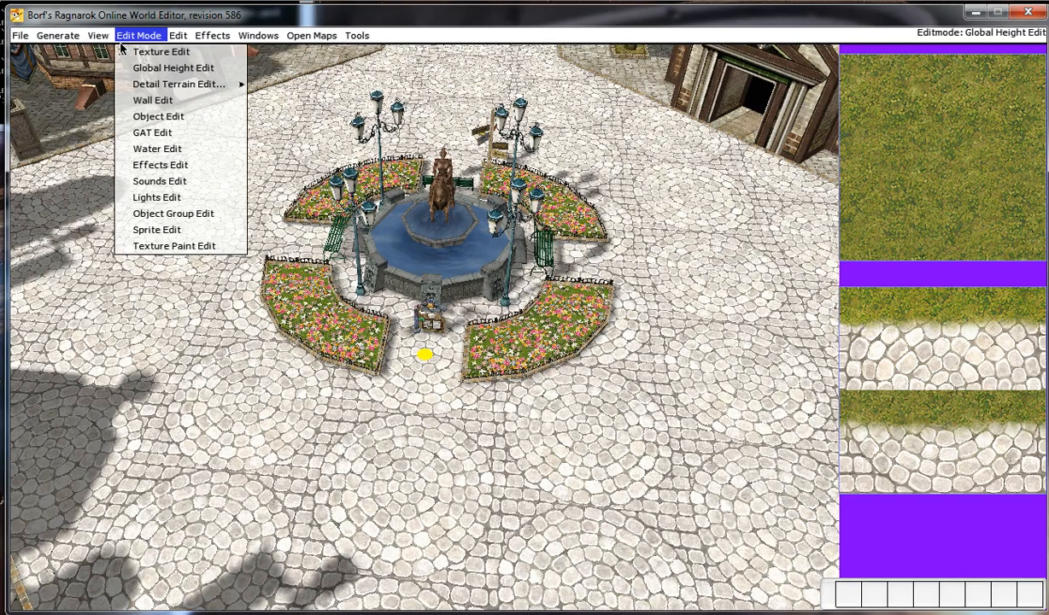
{"action": "left_click", "coordinate": [152, 133]}
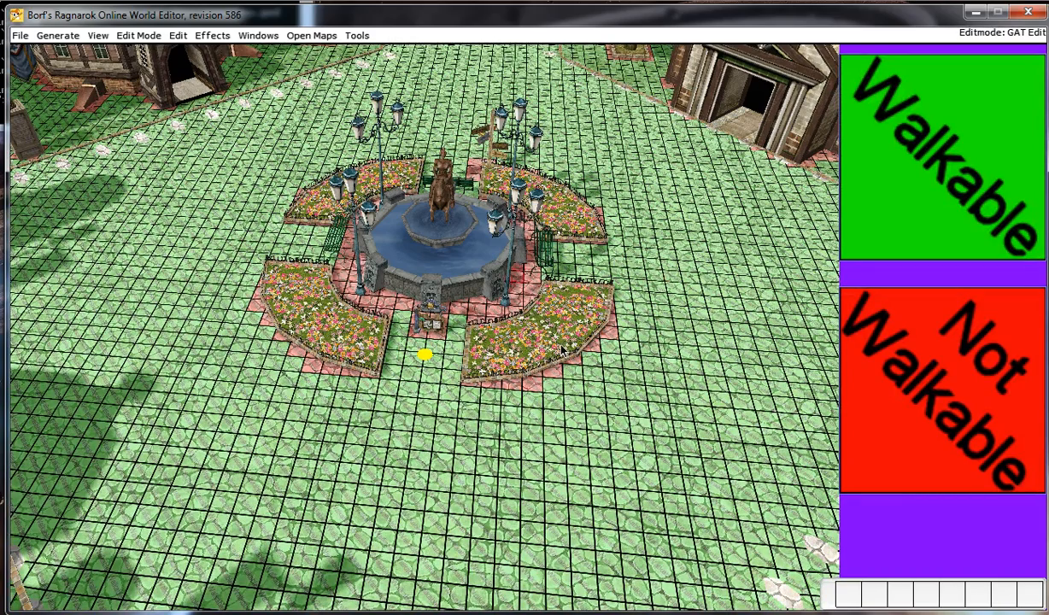
{"action": "mouse_move", "coordinate": [933, 191]}
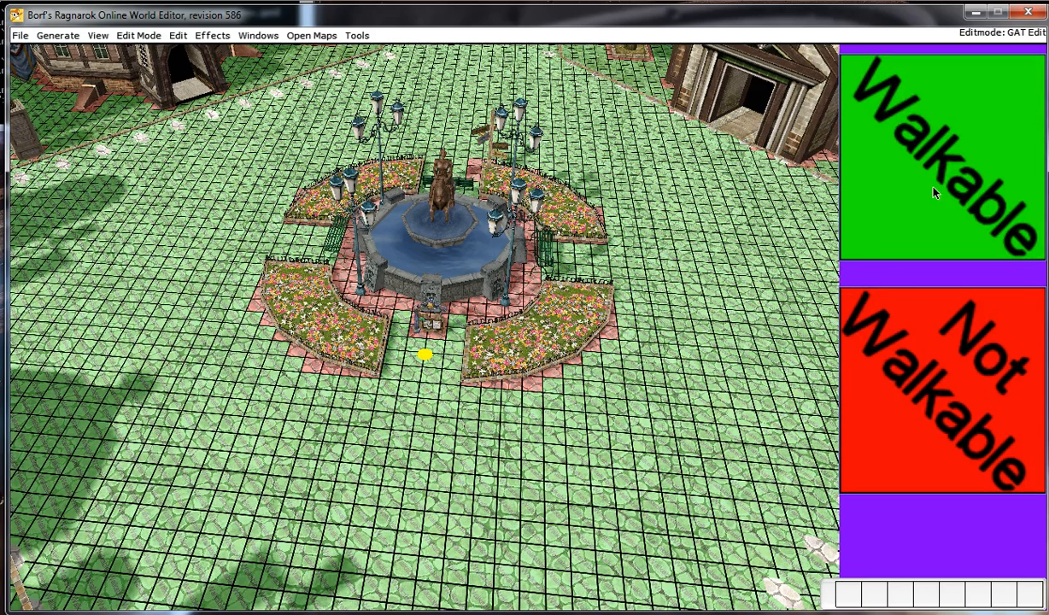
{"action": "mouse_move", "coordinate": [892, 299]}
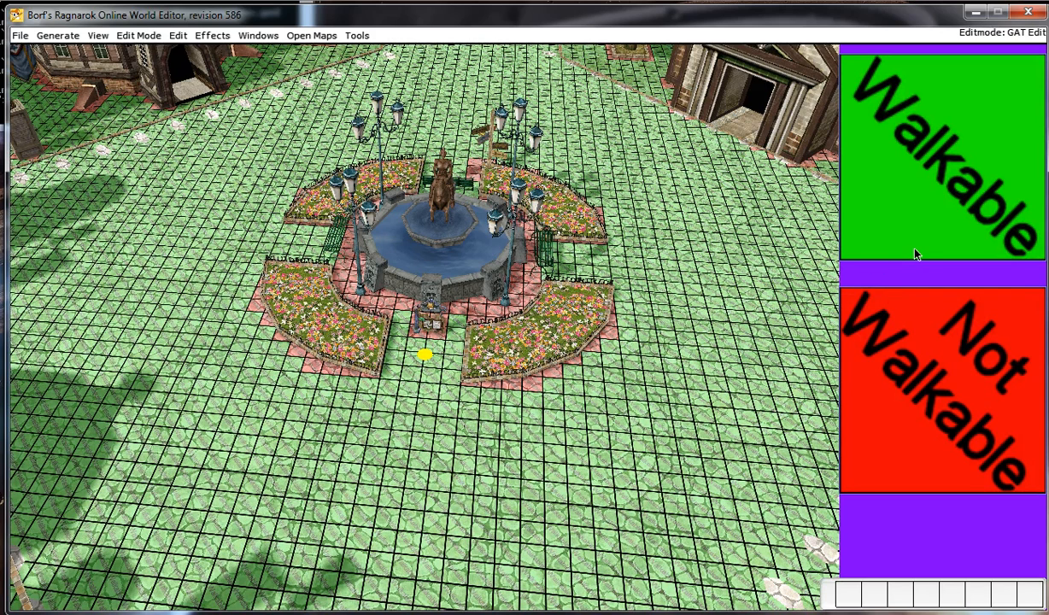
{"action": "mouse_move", "coordinate": [803, 311]}
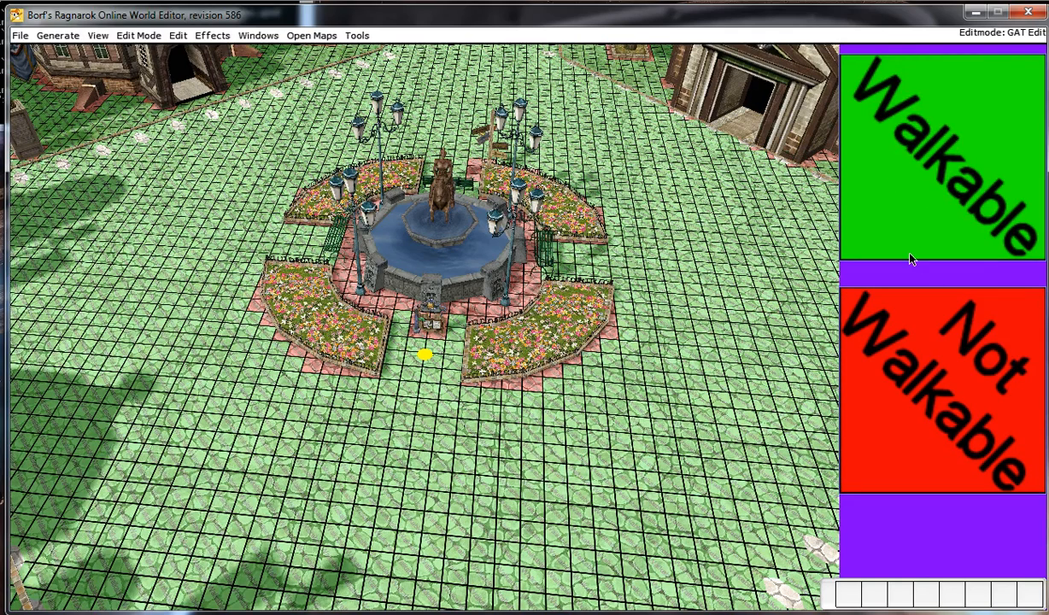
{"action": "mouse_move", "coordinate": [943, 205]}
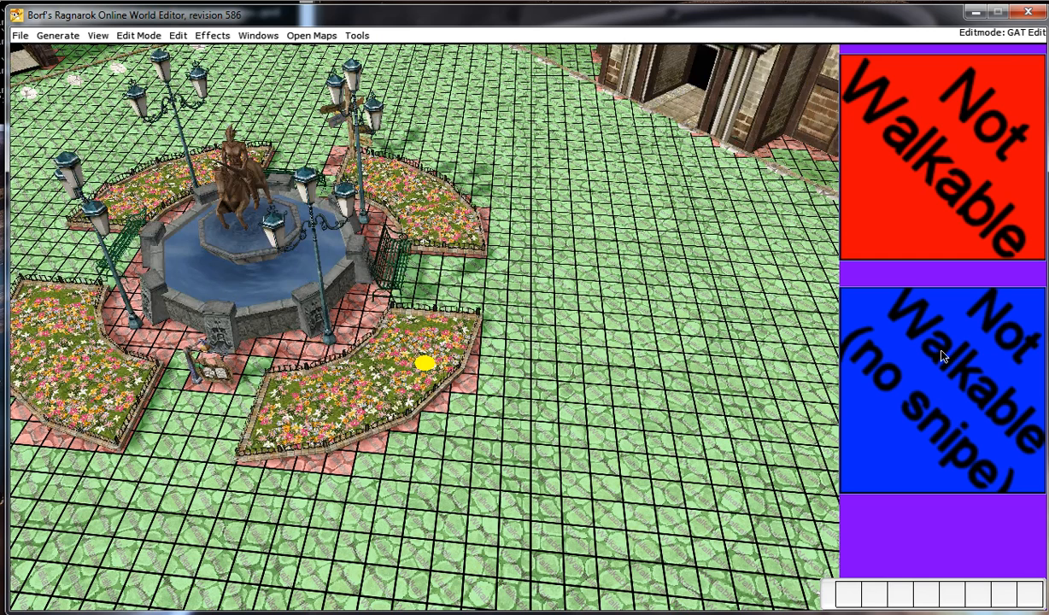
{"action": "mouse_move", "coordinate": [902, 335]}
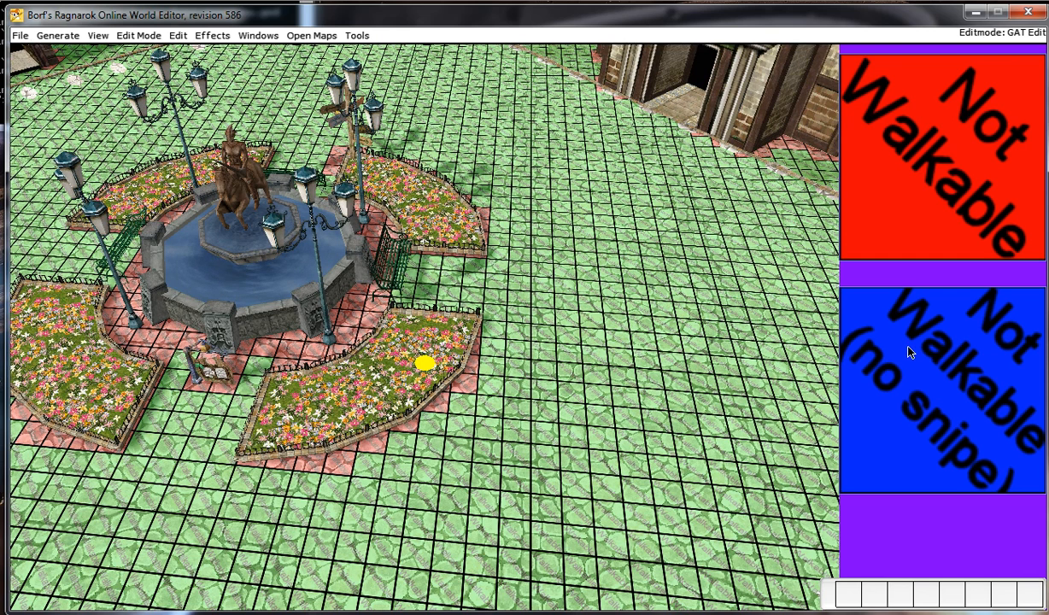
{"action": "mouse_move", "coordinate": [896, 357]}
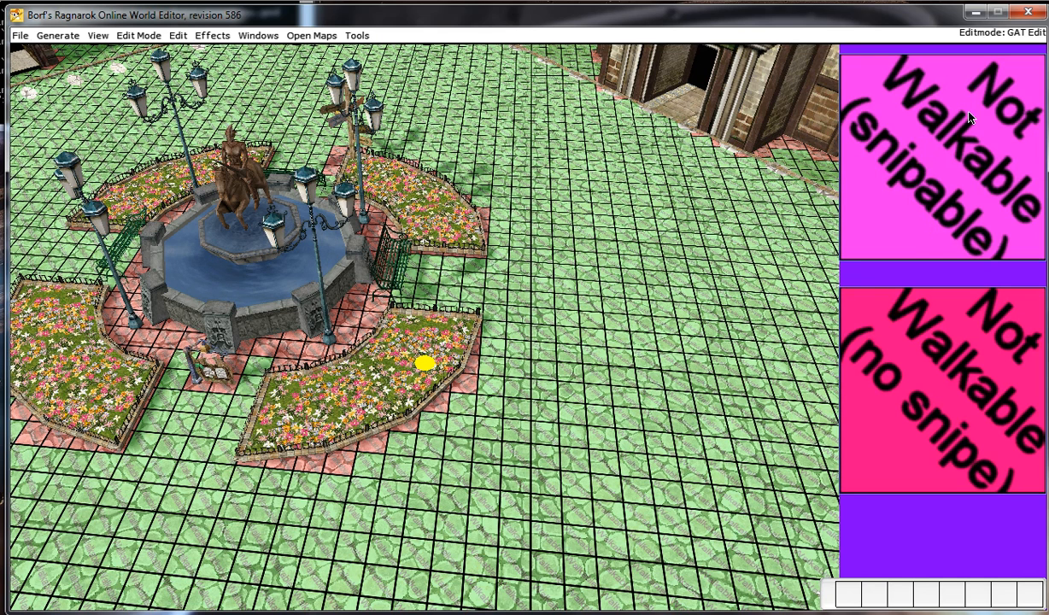
{"action": "mouse_move", "coordinate": [932, 188]}
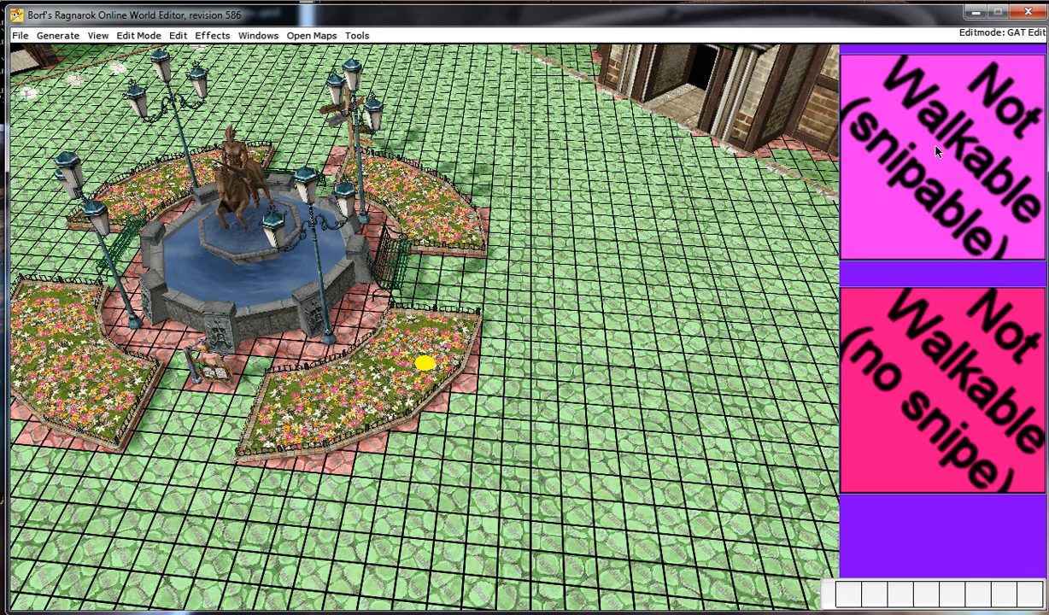
{"action": "mouse_move", "coordinate": [904, 145]}
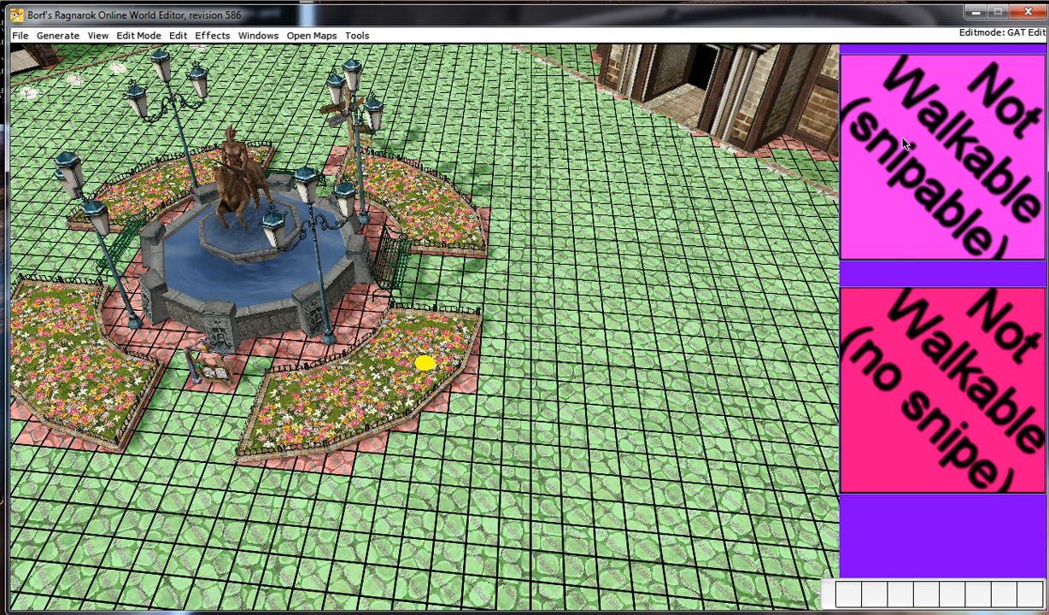
{"action": "mouse_move", "coordinate": [950, 263]}
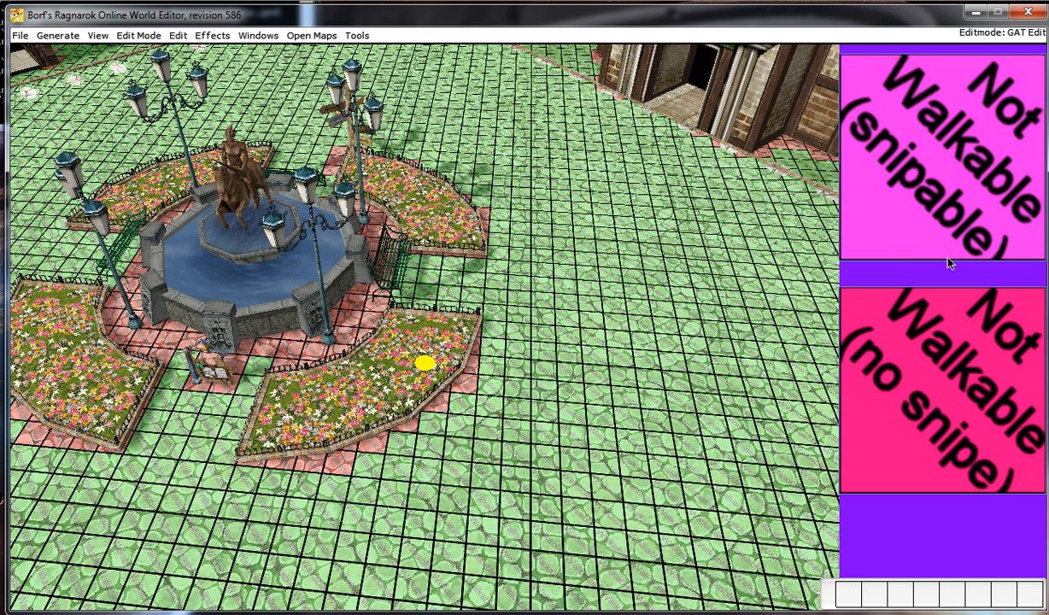
{"action": "mouse_move", "coordinate": [950, 373]}
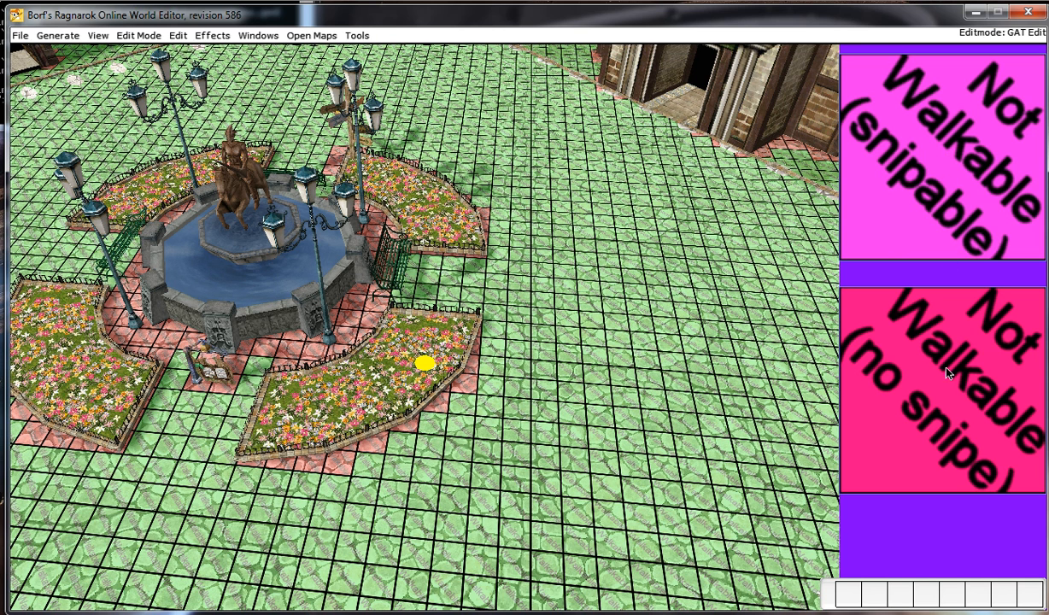
{"action": "mouse_move", "coordinate": [914, 407]}
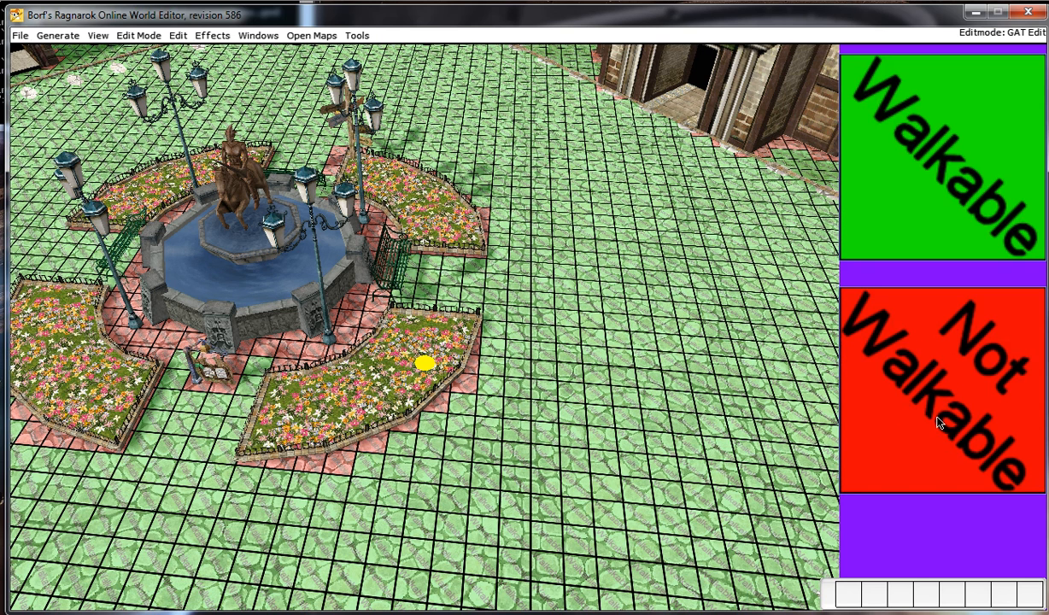
{"action": "mouse_move", "coordinate": [875, 214]}
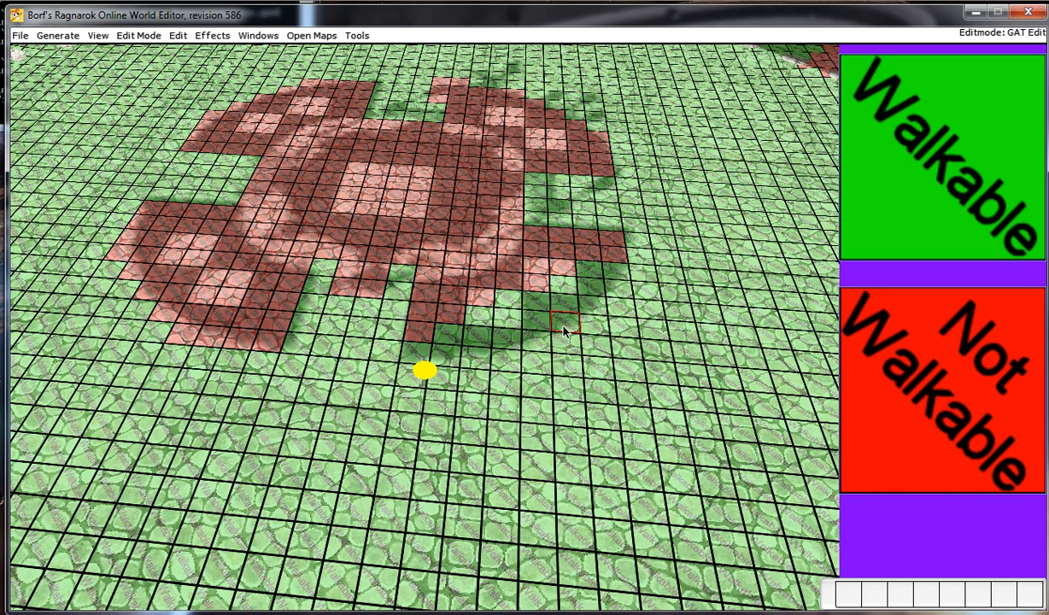
Select ground in the fountain plaza under the GAT walkability overlay.
{"action": "left_click", "coordinate": [479, 339]}
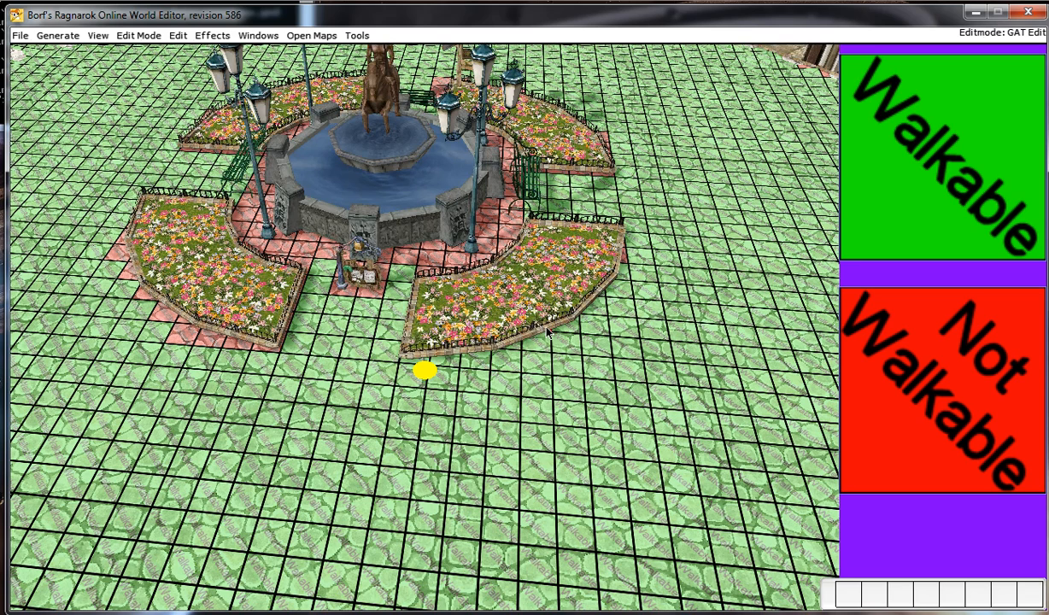
{"action": "mouse_move", "coordinate": [885, 191]}
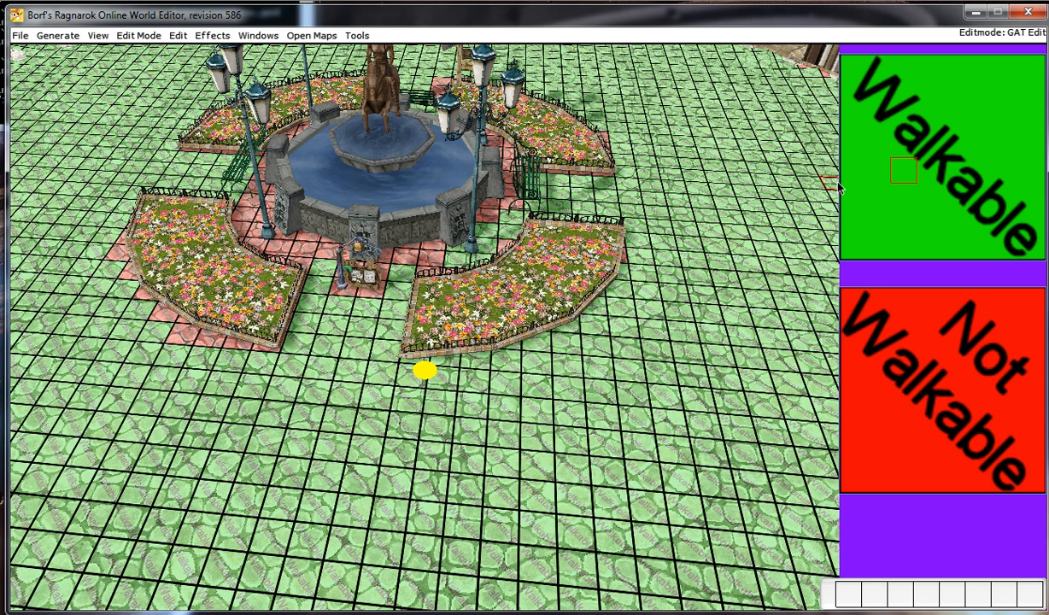
{"action": "mouse_move", "coordinate": [895, 424]}
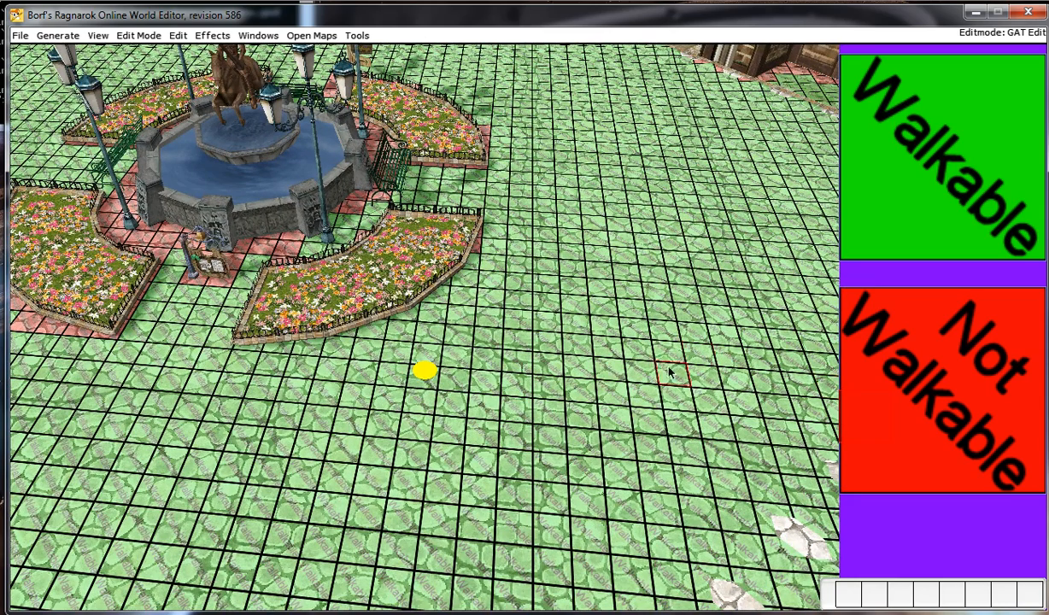
{"action": "mouse_move", "coordinate": [892, 419]}
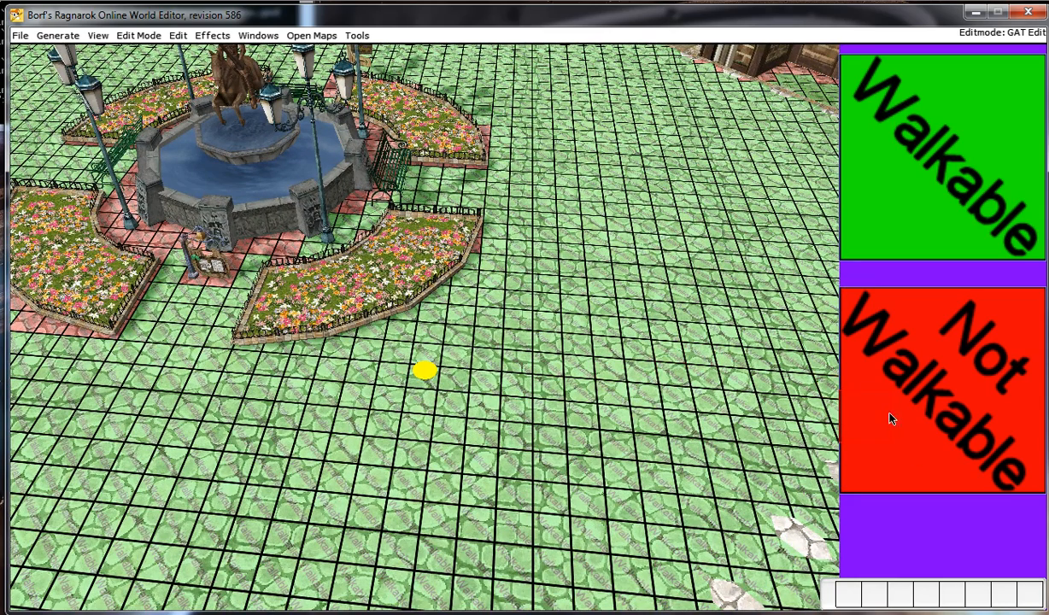
{"action": "mouse_move", "coordinate": [857, 126]}
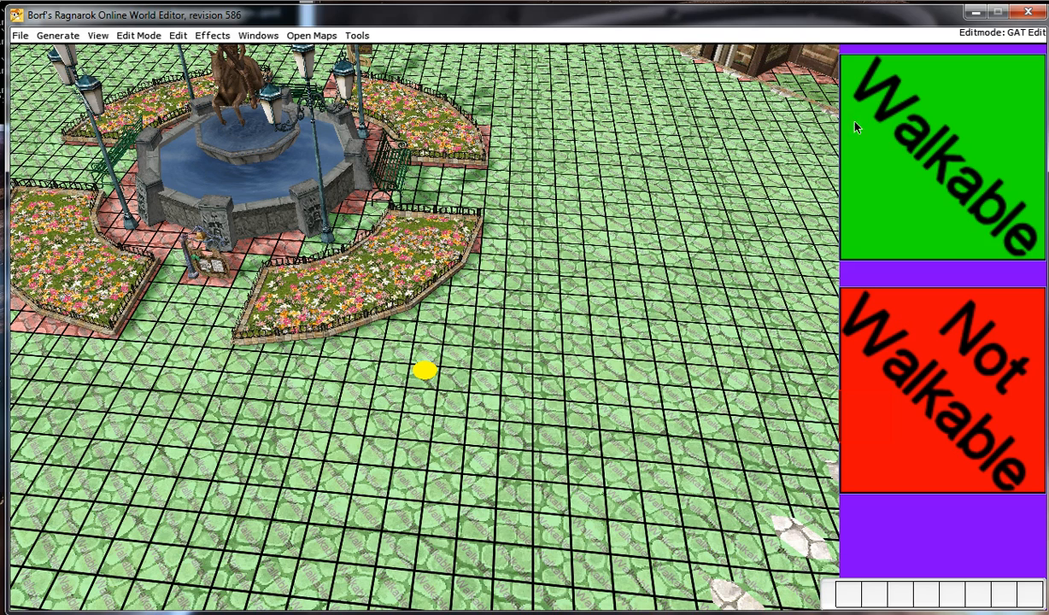
{"action": "mouse_move", "coordinate": [885, 273]}
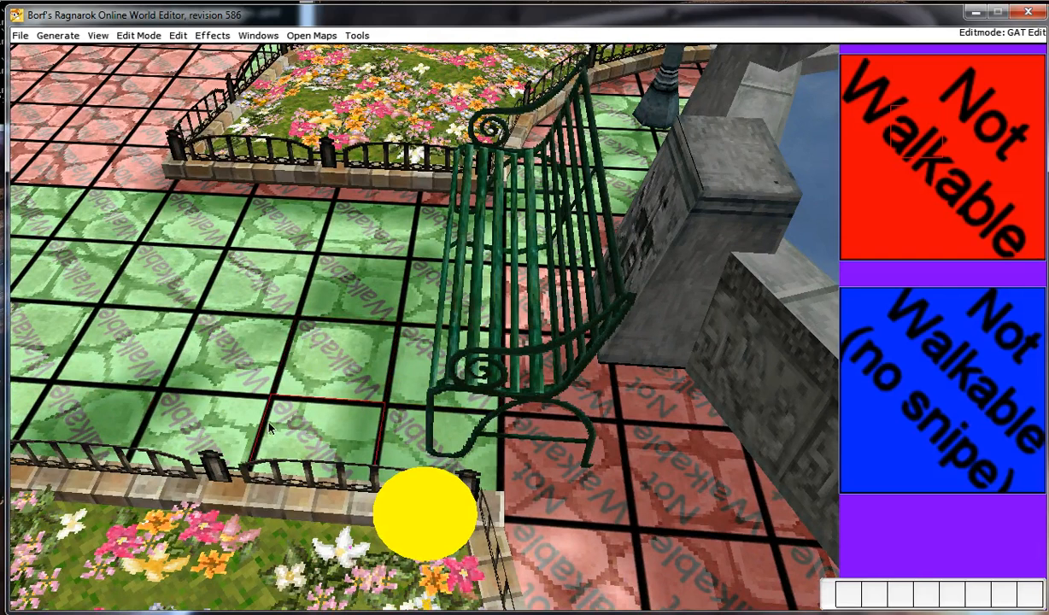
{"action": "mouse_move", "coordinate": [276, 410]}
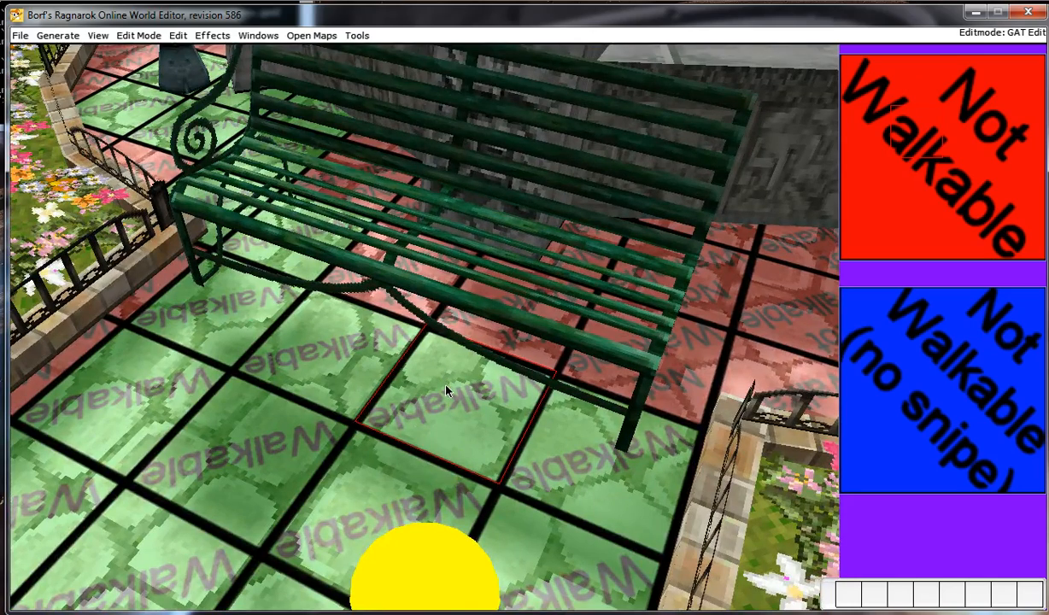
Inspect the tiles around the park bench and switch to object editing on it.
{"action": "left_click", "coordinate": [444, 402]}
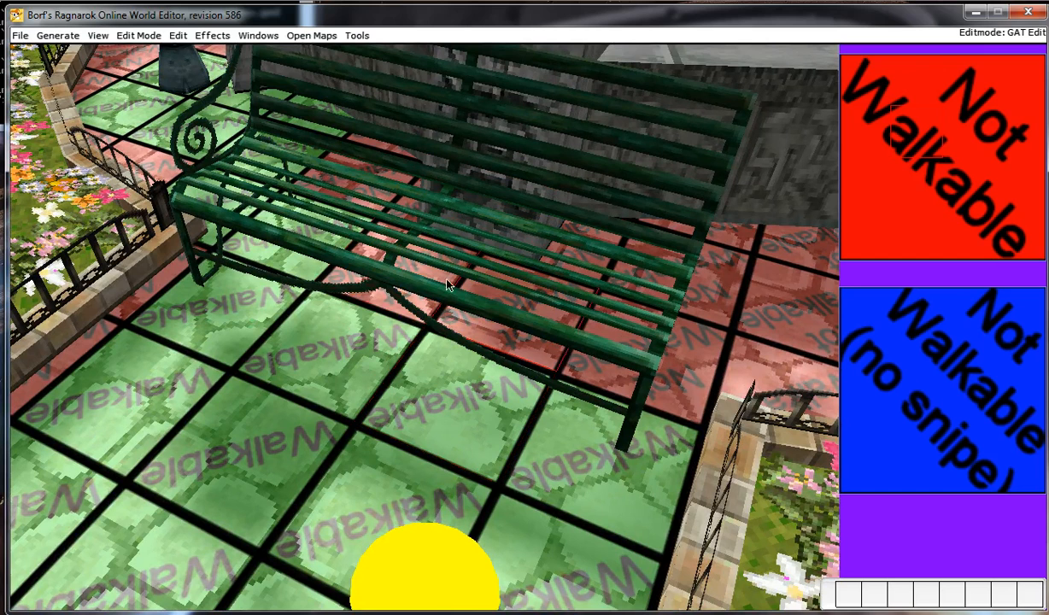
{"action": "left_click", "coordinate": [178, 35]}
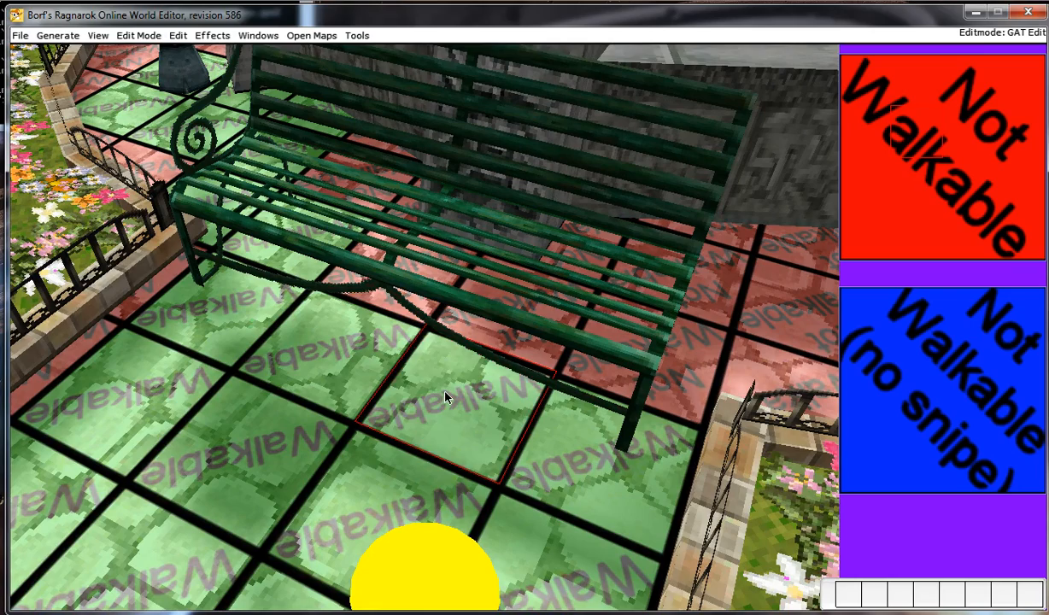
{"action": "left_click", "coordinate": [444, 397]}
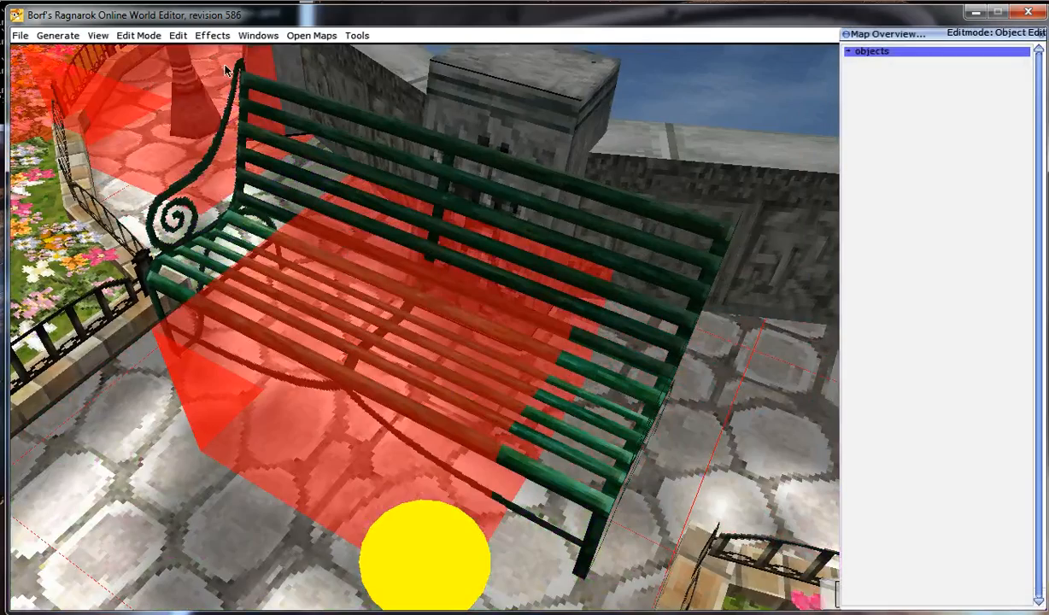
Enable the Gat Tiles overlay from the View menu while in Object Edit.
{"action": "left_click", "coordinate": [97, 34]}
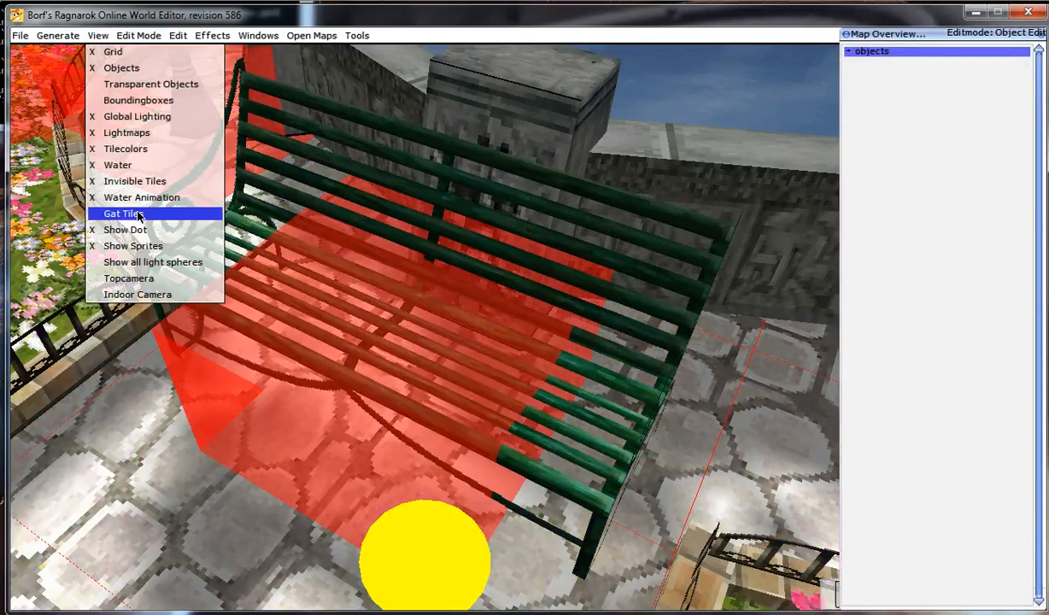
{"action": "left_click", "coordinate": [123, 214]}
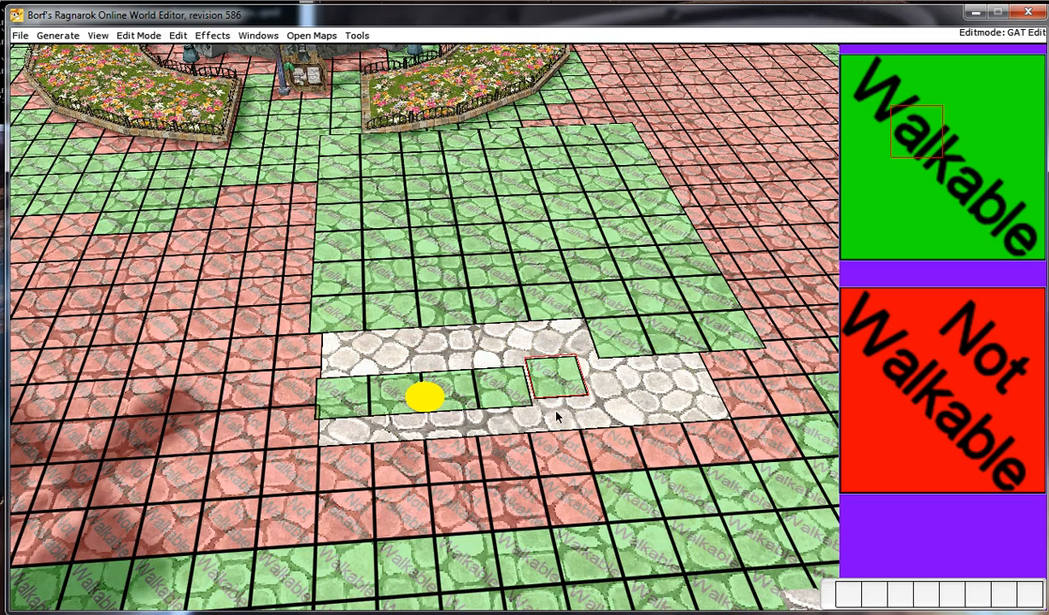
Paint a strip of Walkable tiles along the stone path.
{"action": "left_click", "coordinate": [607, 384]}
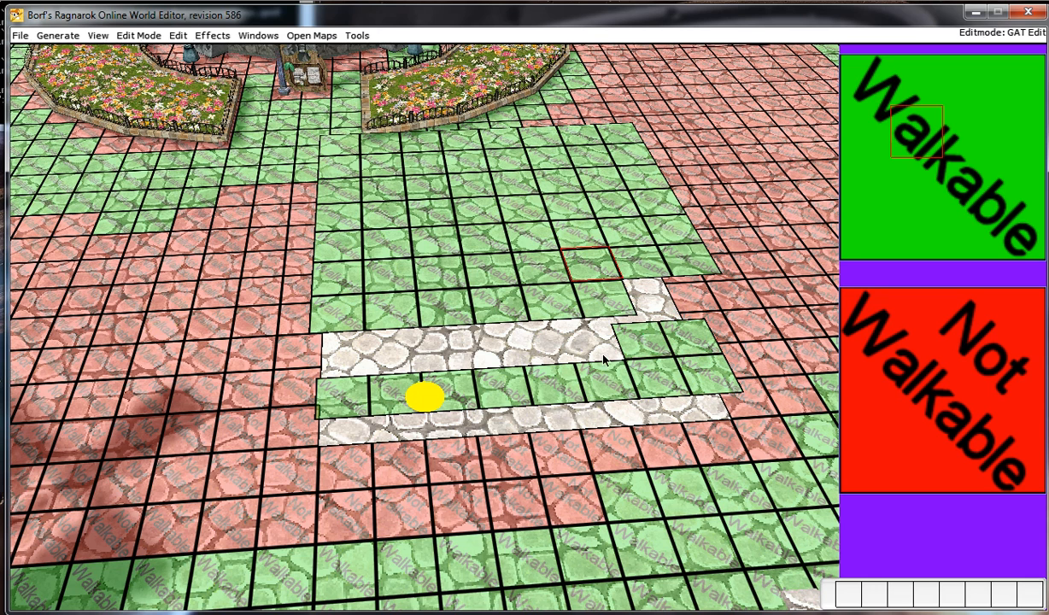
{"action": "left_click", "coordinate": [597, 350]}
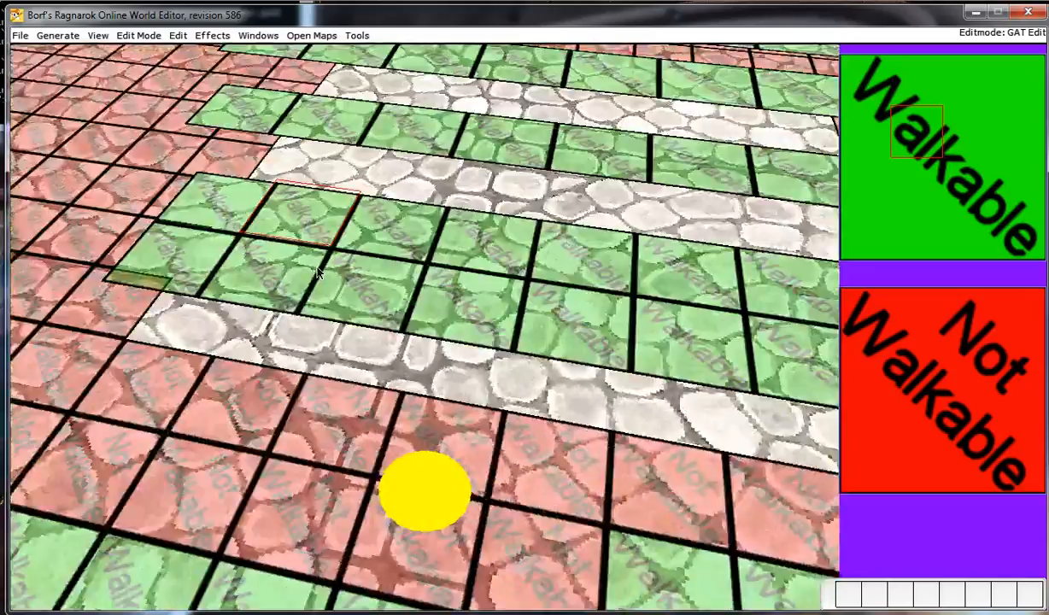
View the character sprite in Sprite Edit, then return to GAT Edit.
{"action": "left_click", "coordinate": [138, 34]}
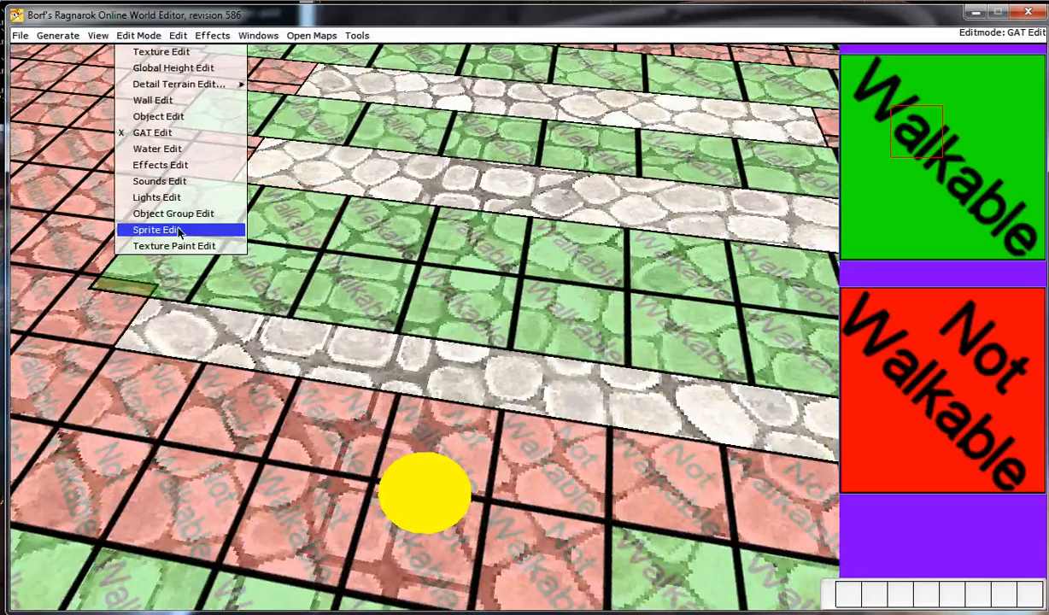
{"action": "left_click", "coordinate": [154, 229]}
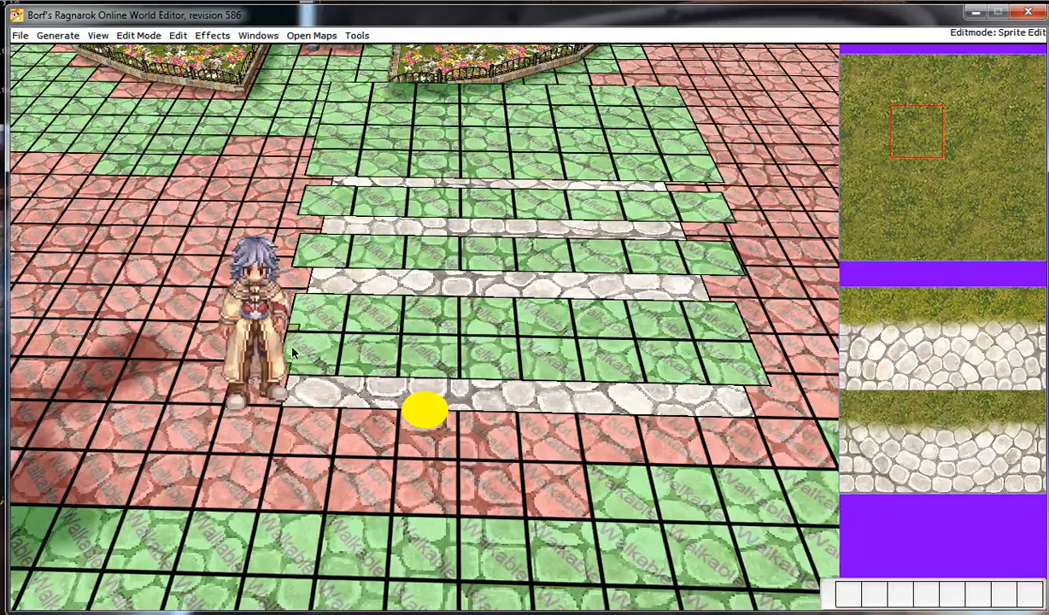
{"action": "left_click", "coordinate": [137, 34]}
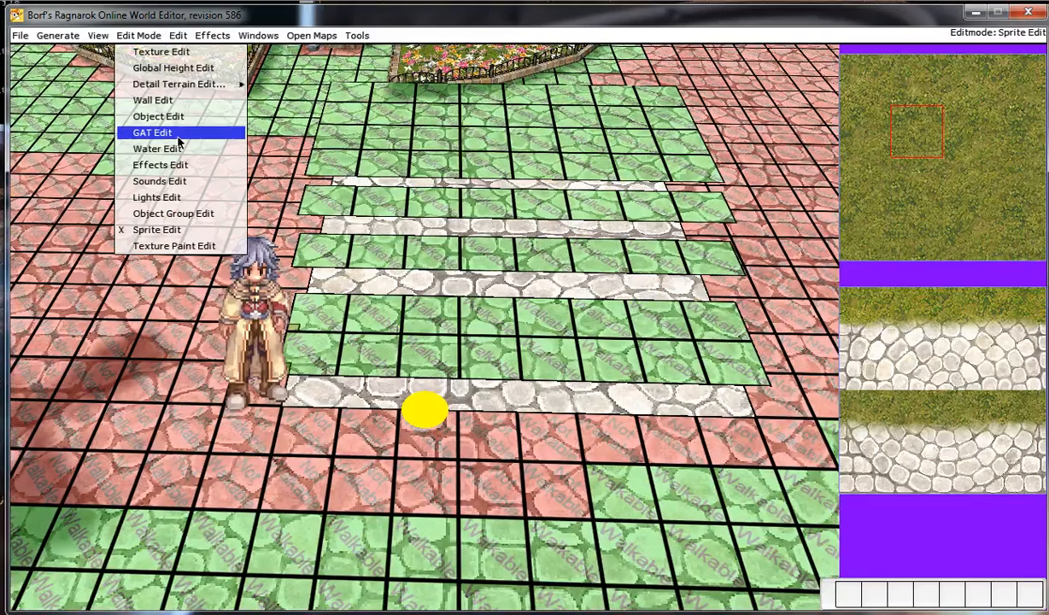
{"action": "left_click", "coordinate": [153, 133]}
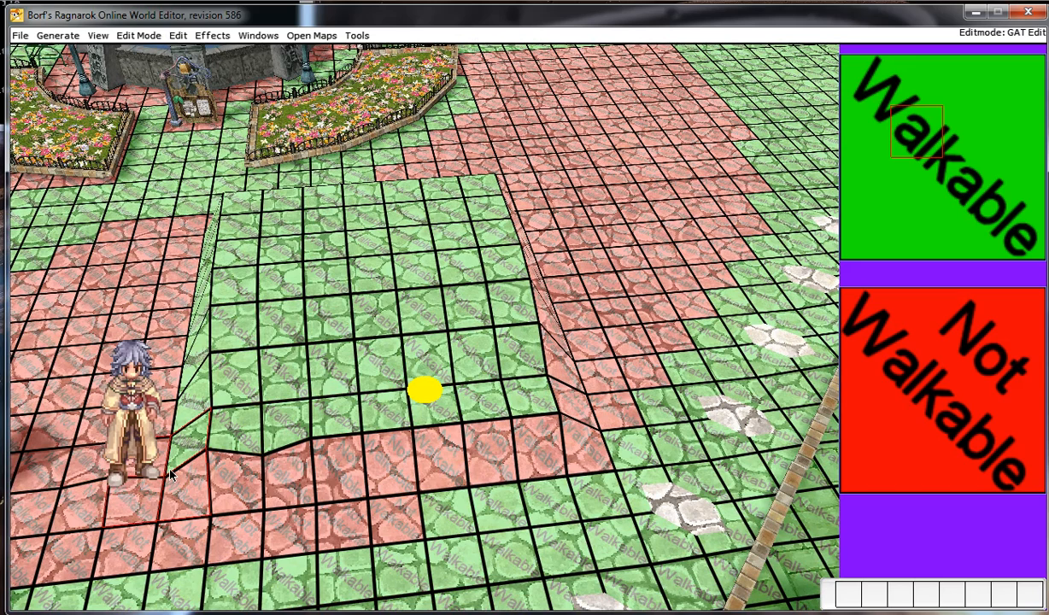
Paint tile walkability along the paved path near the flower beds.
{"action": "left_click", "coordinate": [221, 458]}
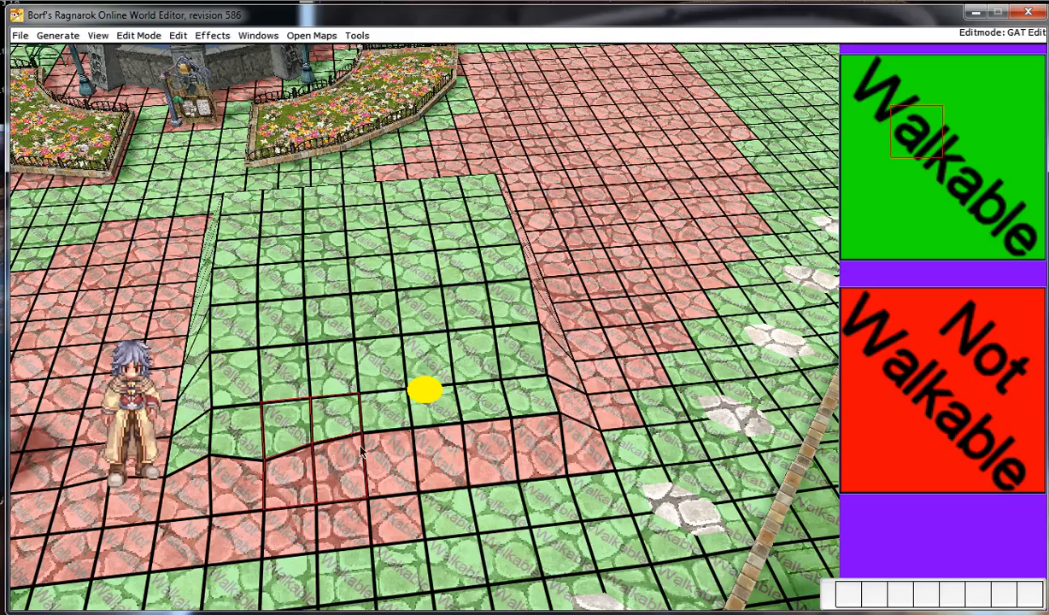
{"action": "left_click_drag", "start_coordinate": [367, 448], "coordinate": [526, 441]}
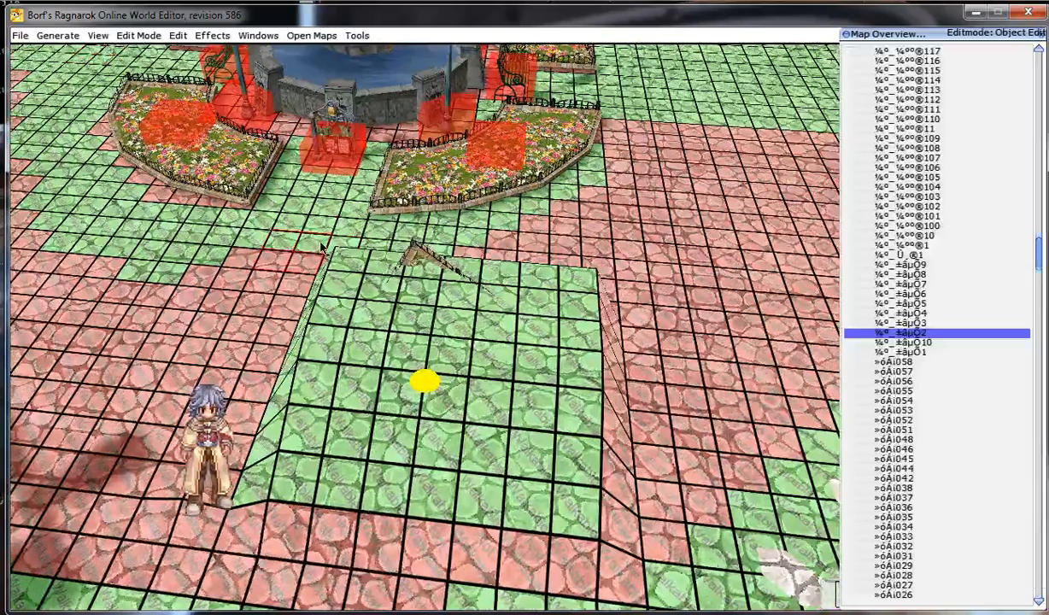
Select a fountain-area object from the map's object list.
{"action": "left_click", "coordinate": [98, 34]}
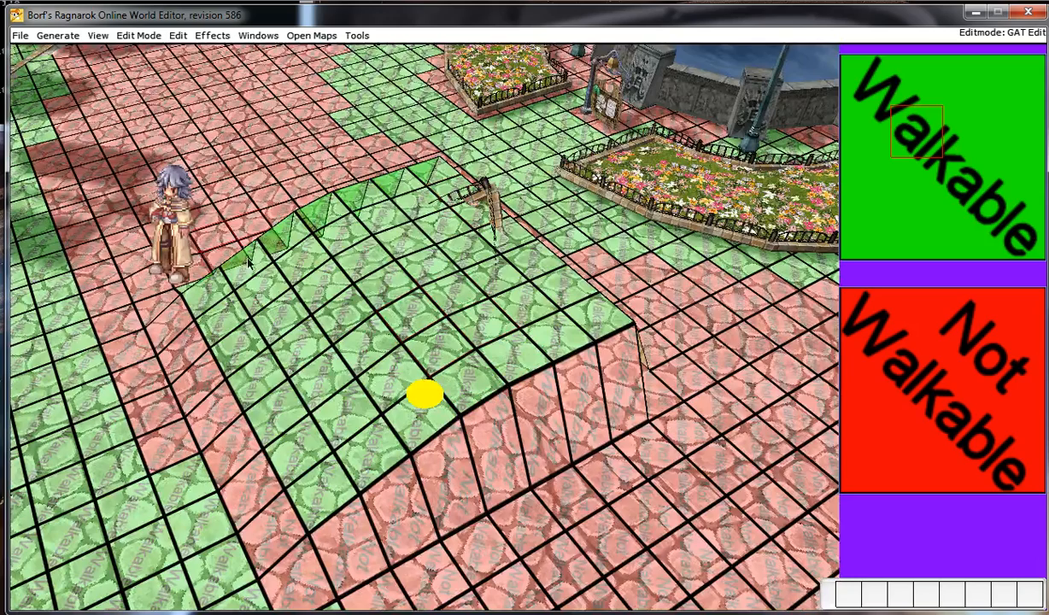
Pick the Not Walkable tile type and paint it on the sloped ground around the house.
{"action": "left_click", "coordinate": [177, 34]}
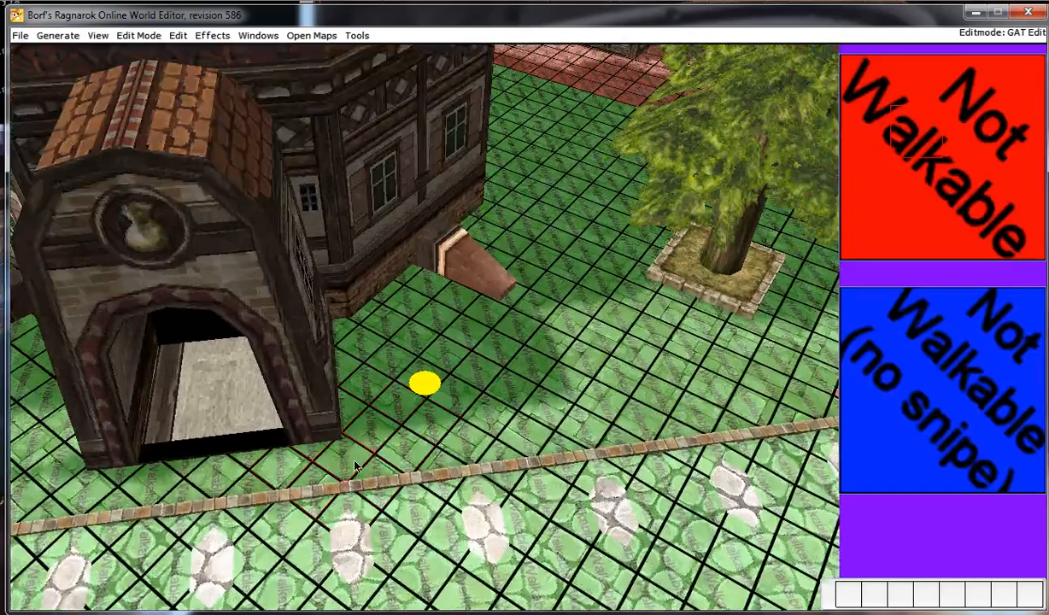
{"action": "left_click_drag", "start_coordinate": [355, 464], "coordinate": [478, 372]}
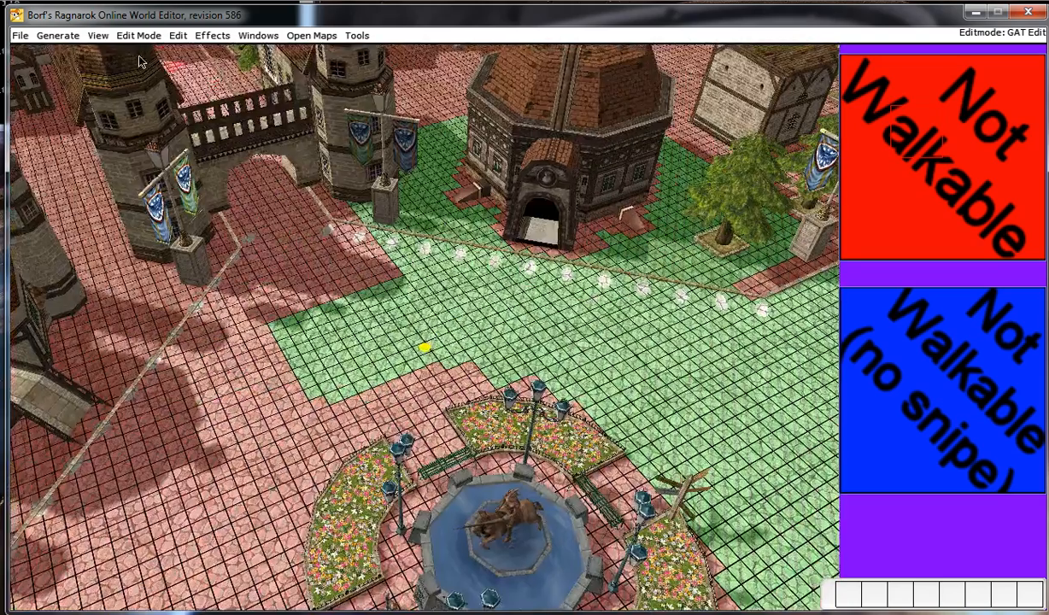
Bring up BrowEdit's editing commands for tile height and collision.
{"action": "left_click", "coordinate": [179, 34]}
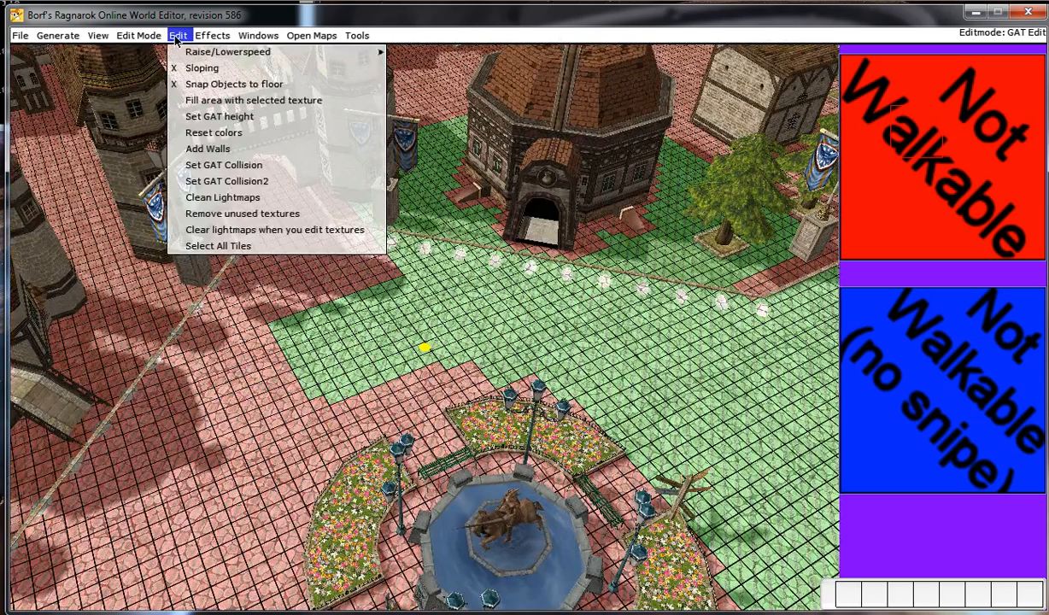
{"action": "mouse_move", "coordinate": [223, 164]}
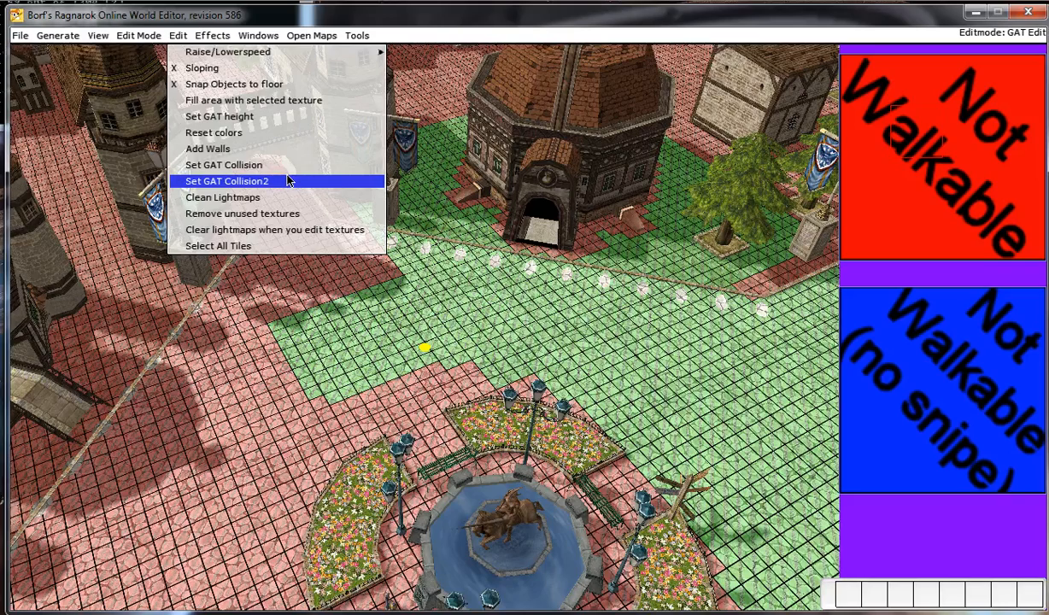
Apply the automatic Set GAT Collision2 to the town map.
{"action": "left_click", "coordinate": [227, 181]}
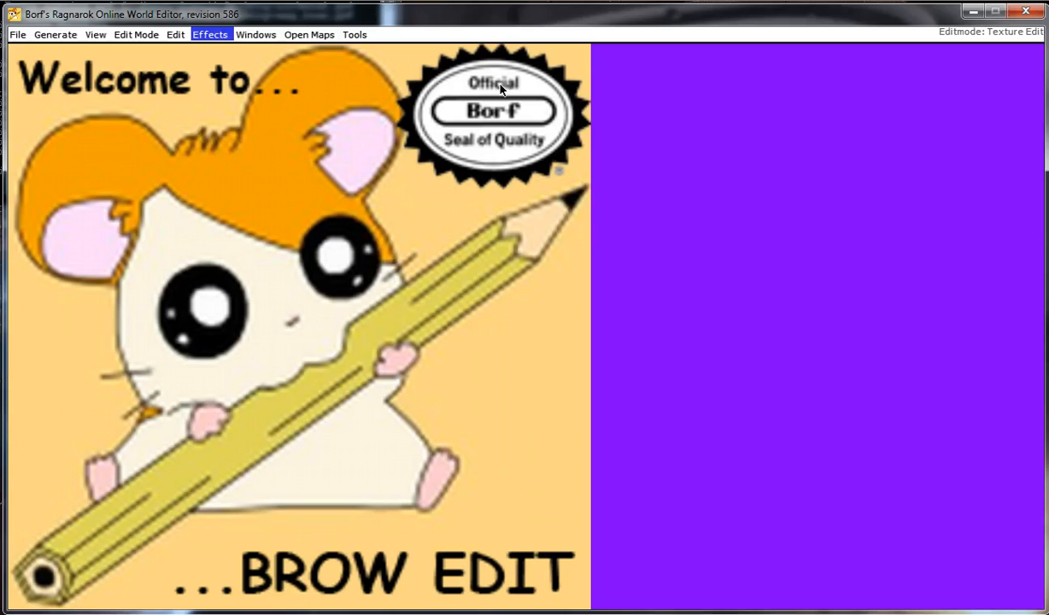
Load a cmd_fild Komodo field map from the GRF archive, filtering the list with 'cm'.
{"action": "left_click", "coordinate": [17, 34]}
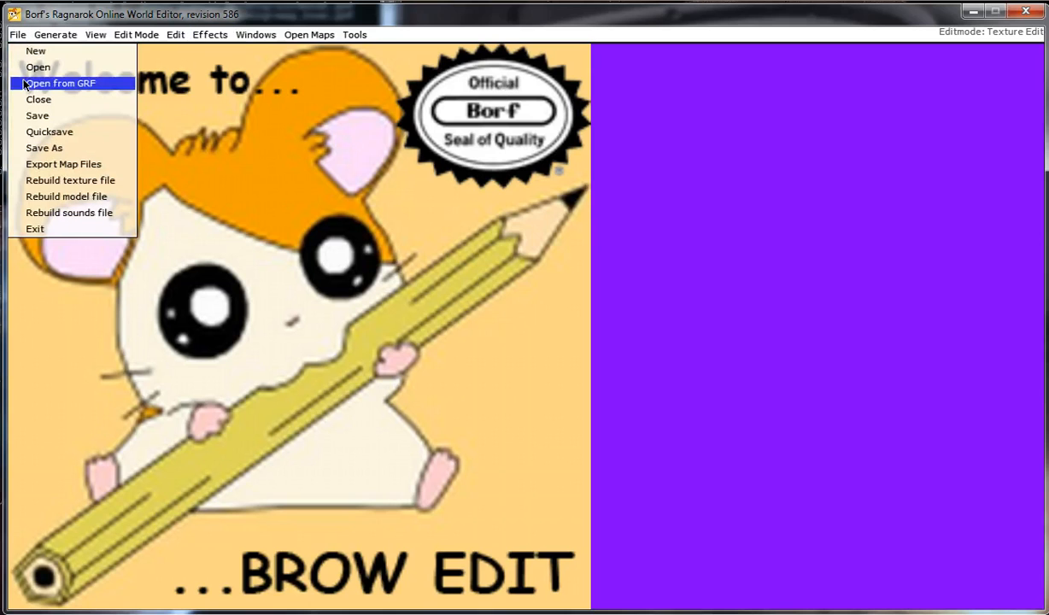
{"action": "left_click", "coordinate": [62, 82]}
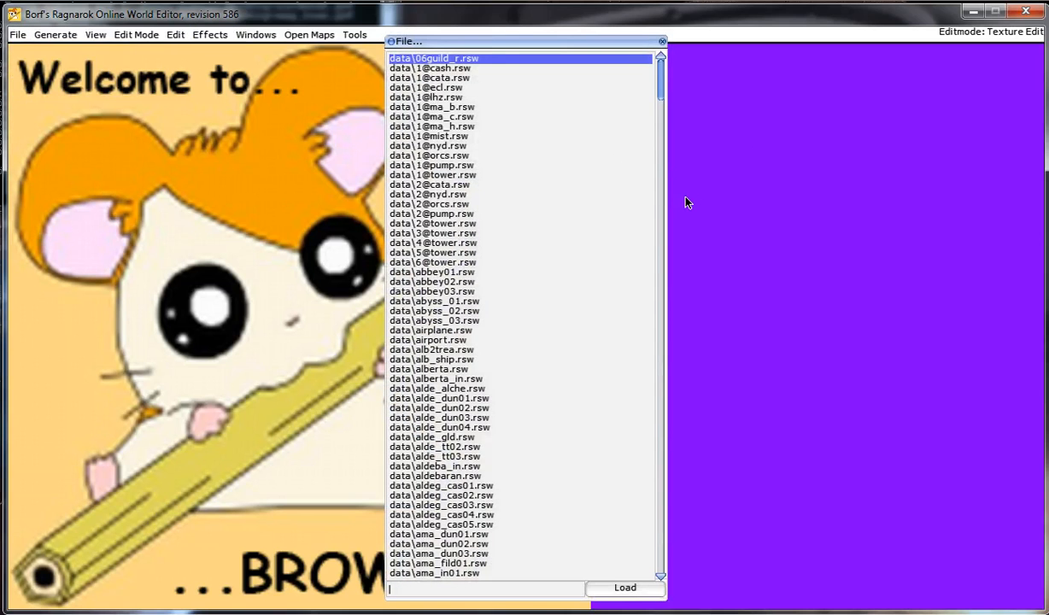
{"action": "type", "text": "cmd"}
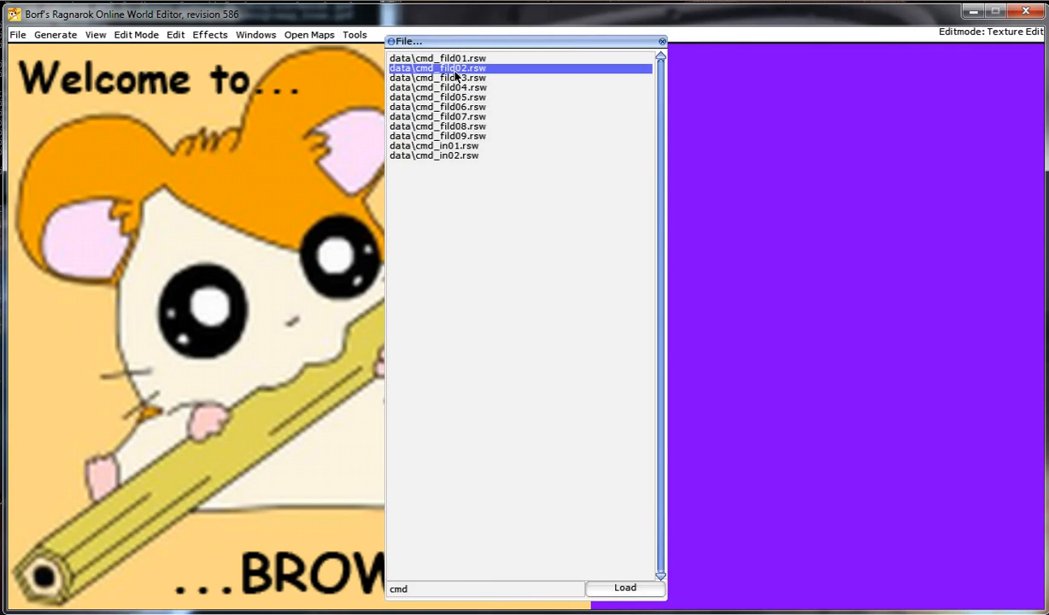
{"action": "left_click", "coordinate": [625, 588]}
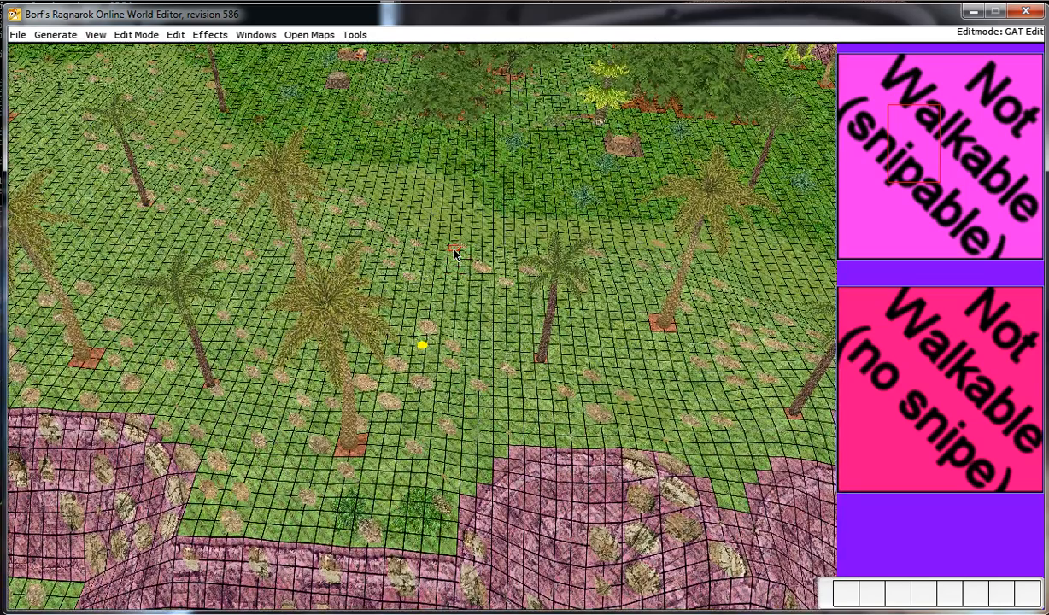
{"action": "mouse_move", "coordinate": [429, 227]}
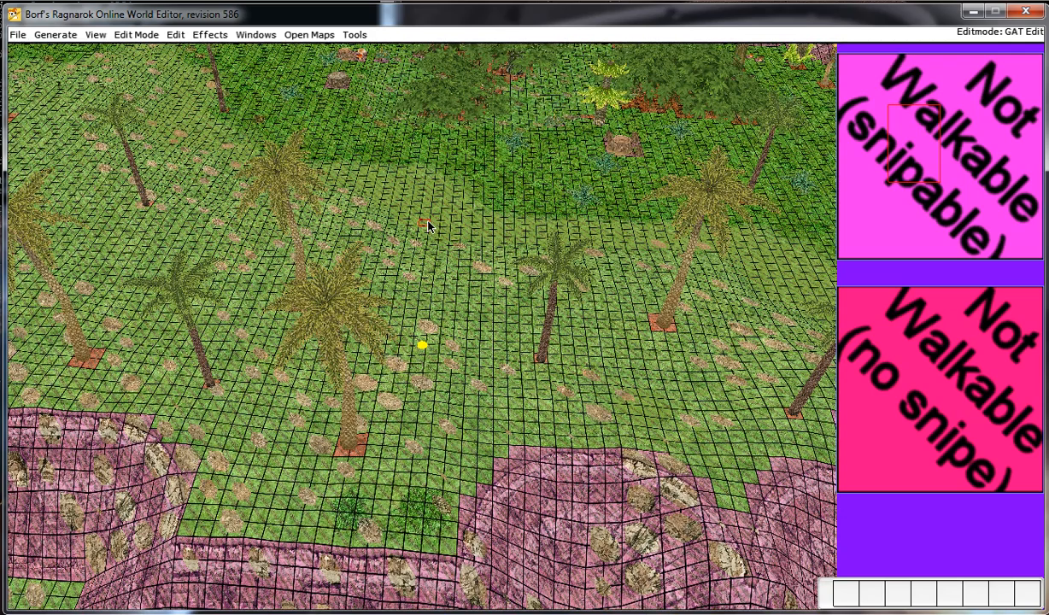
{"action": "mouse_move", "coordinate": [434, 163]}
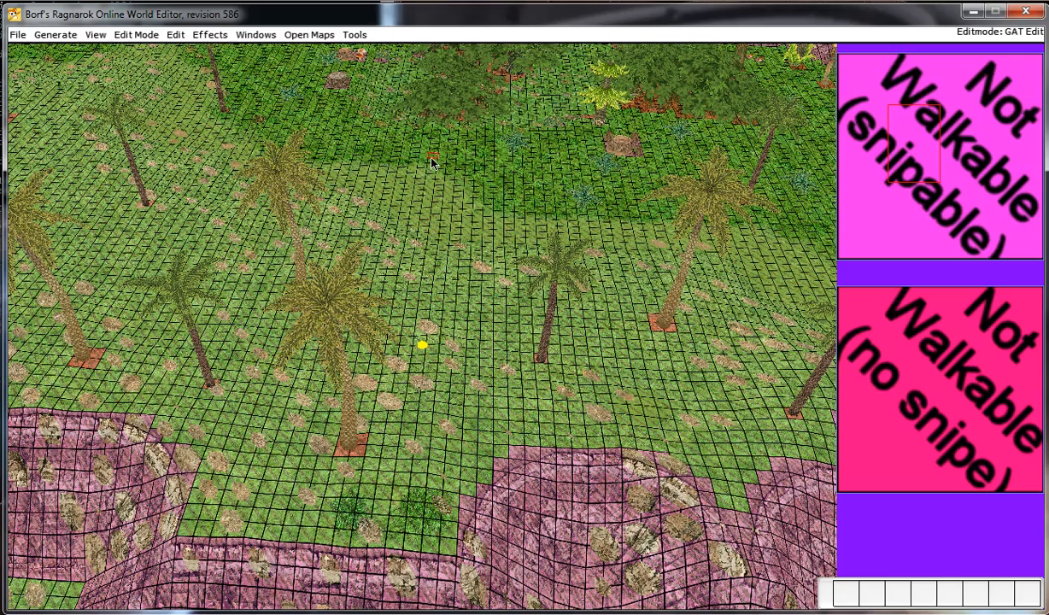
{"action": "mouse_move", "coordinate": [468, 130]}
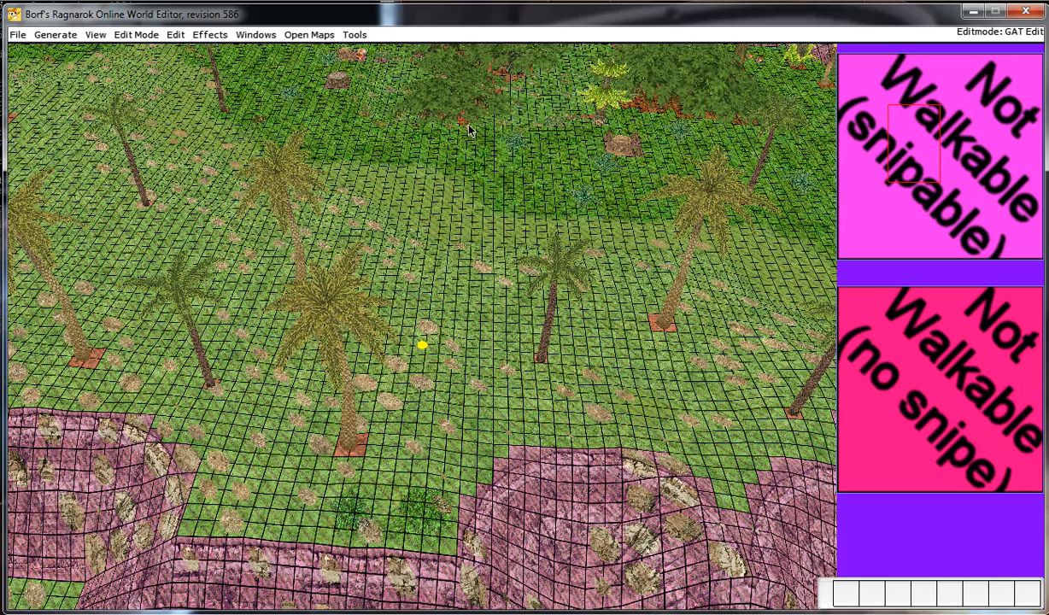